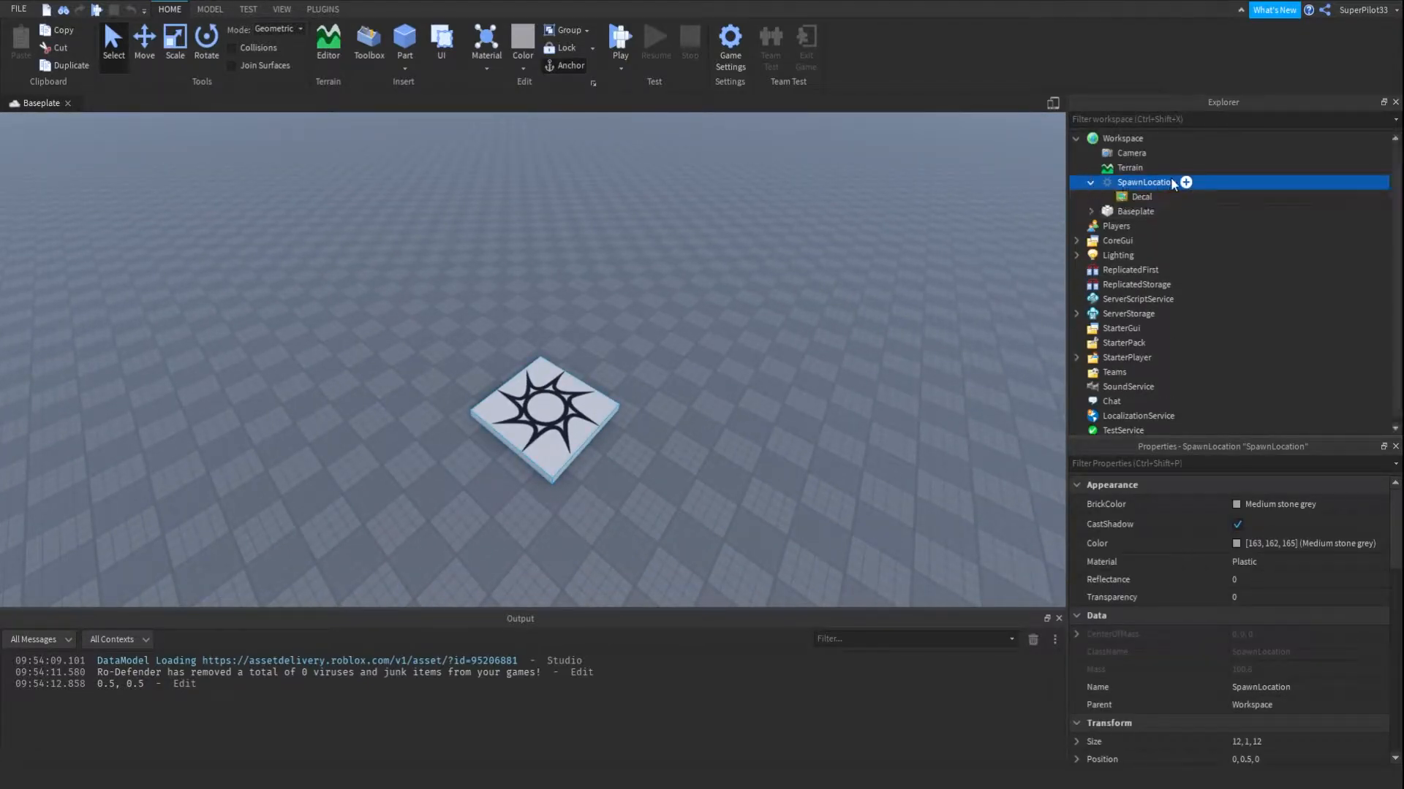
Delete the spawn pad's Decal and add an Attachment to the SpawnLocation.
{"action": "left_click", "coordinate": [1140, 196]}
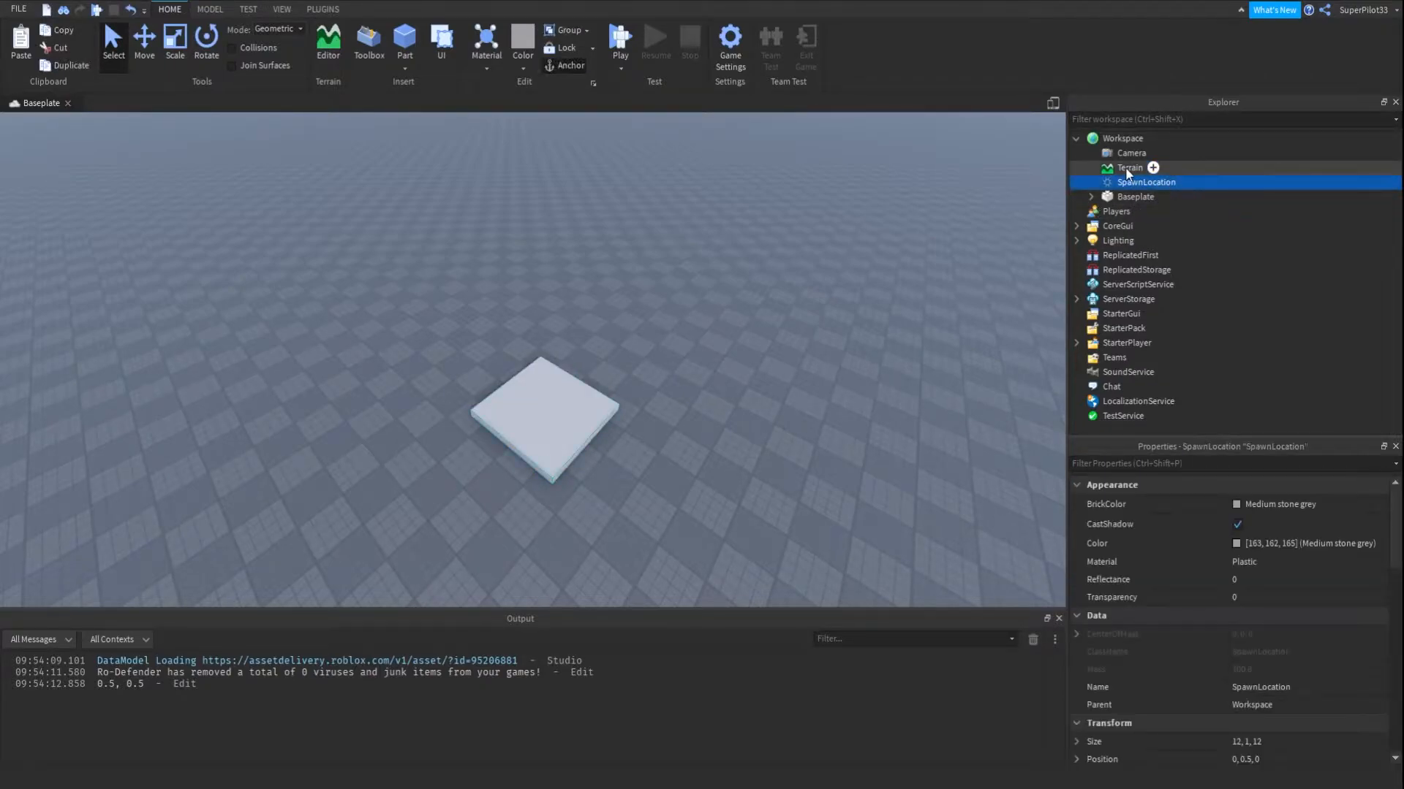
{"action": "left_click", "coordinate": [1153, 167]}
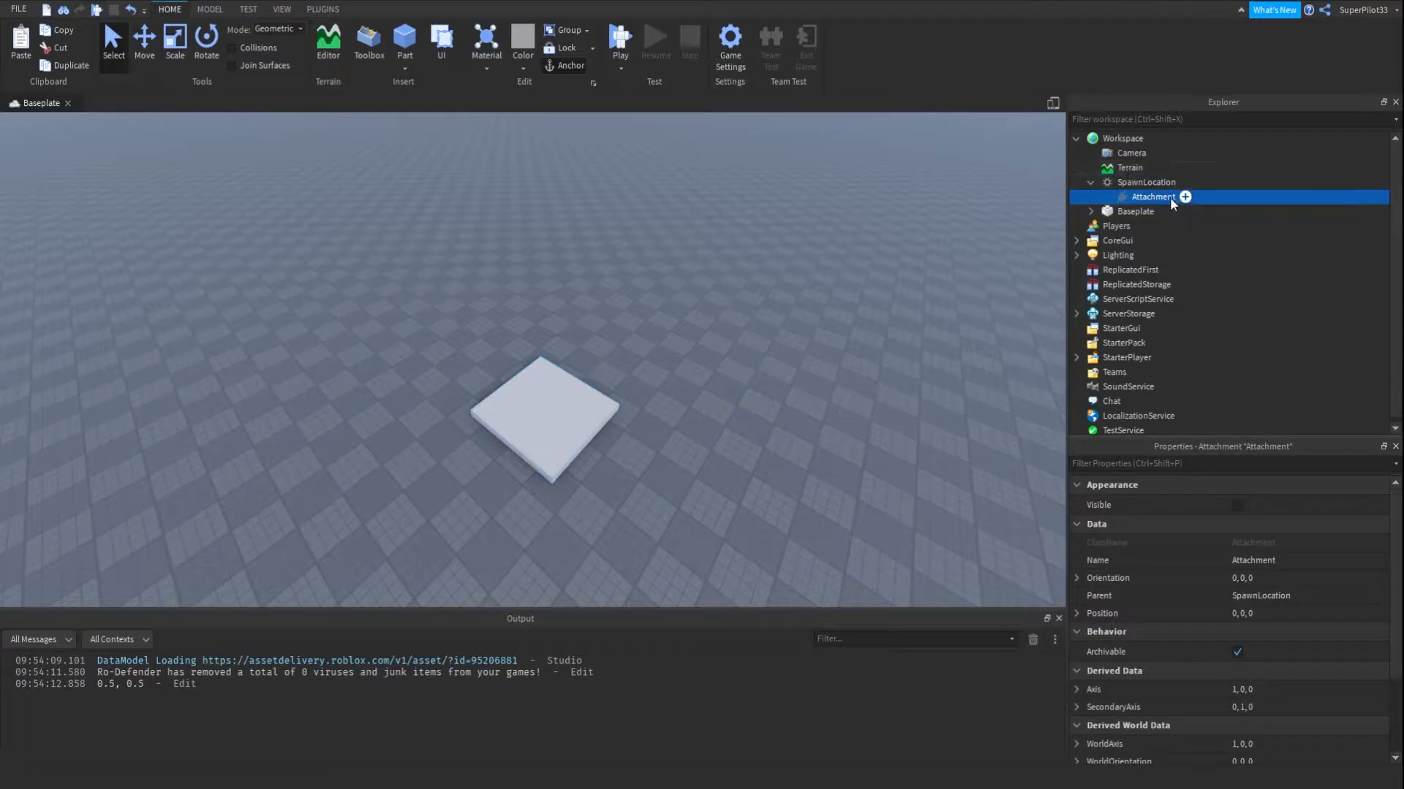
{"action": "mouse_move", "coordinate": [1154, 169]}
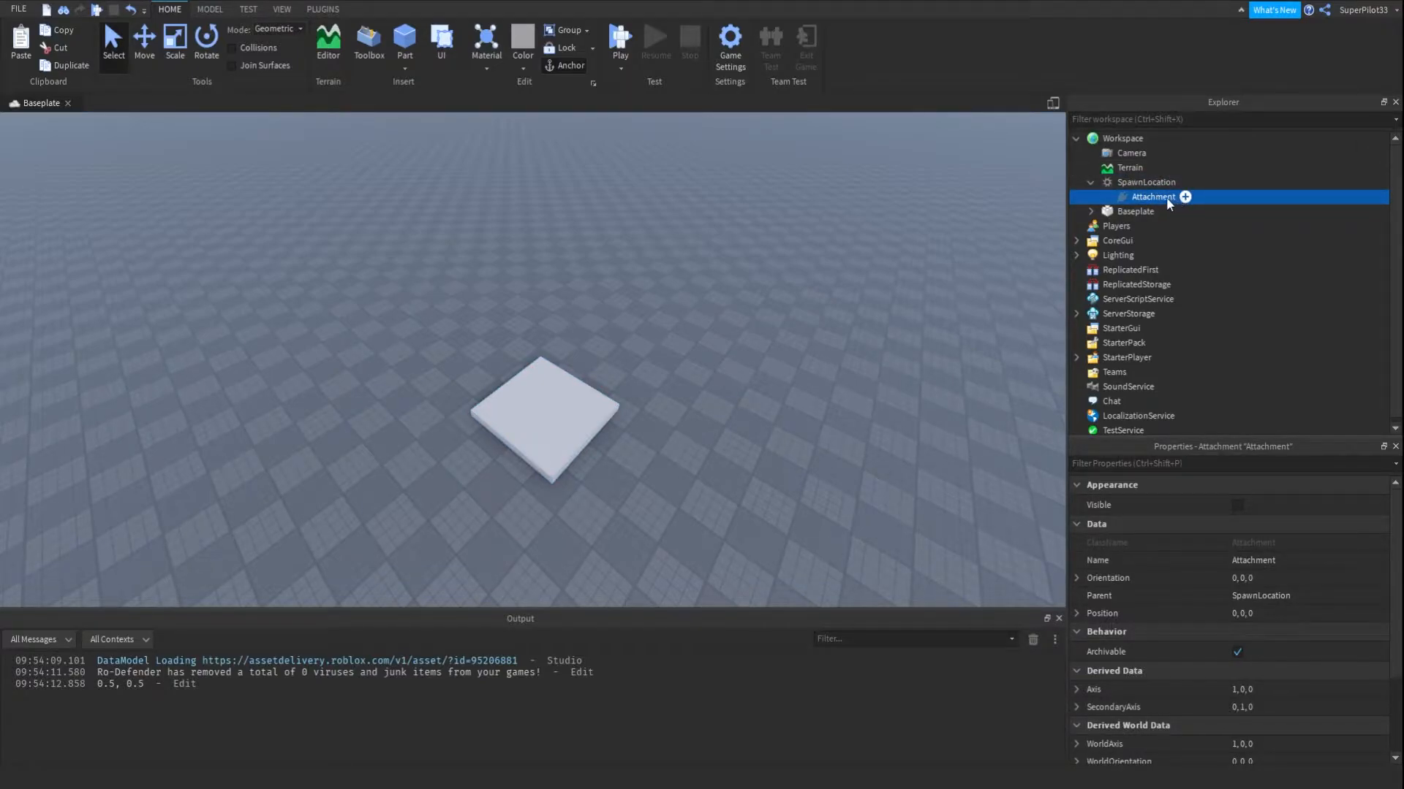
{"action": "left_click", "coordinate": [1144, 182]}
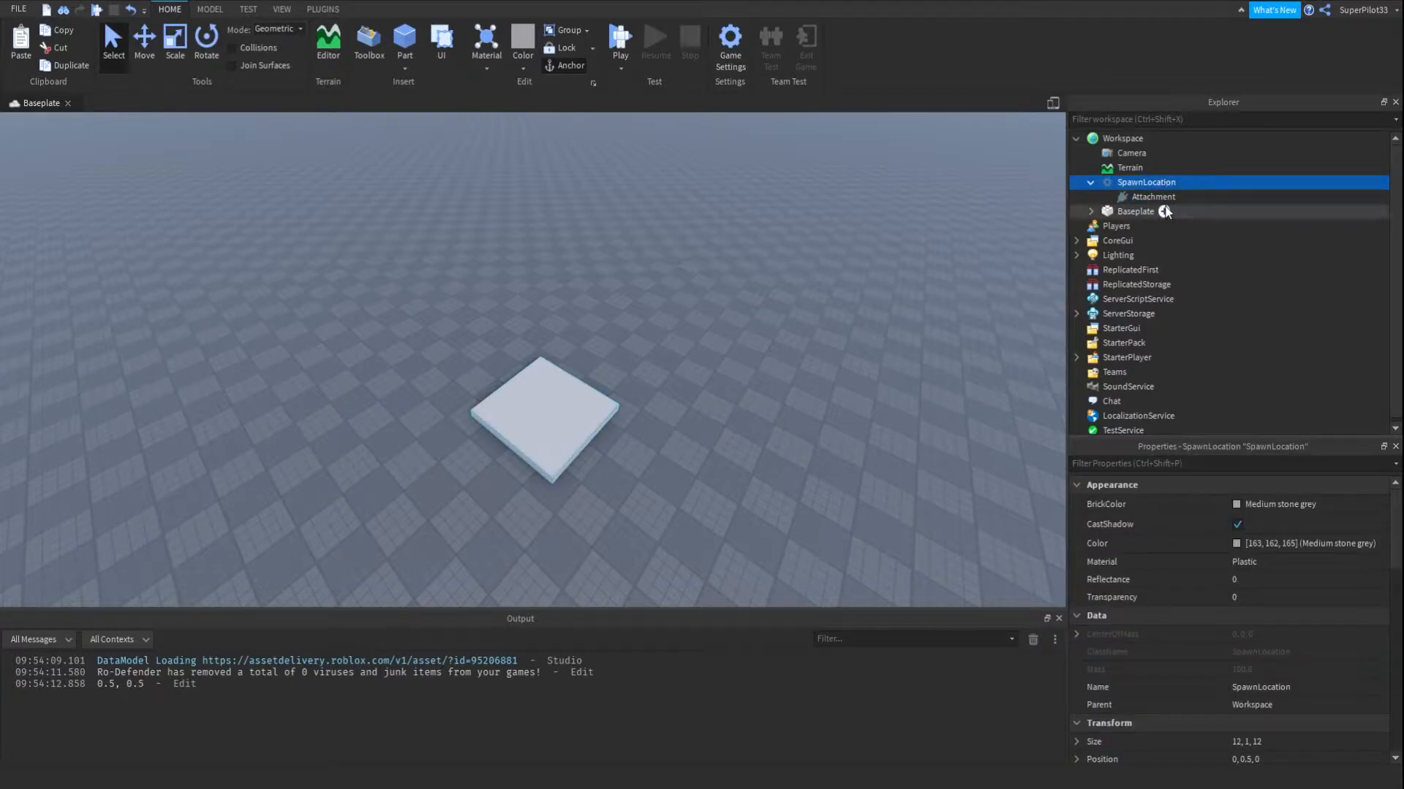
Put a ProximityPrompt inside the Attachment and open the TeleportPlayers script.
{"action": "left_click", "coordinate": [1152, 196]}
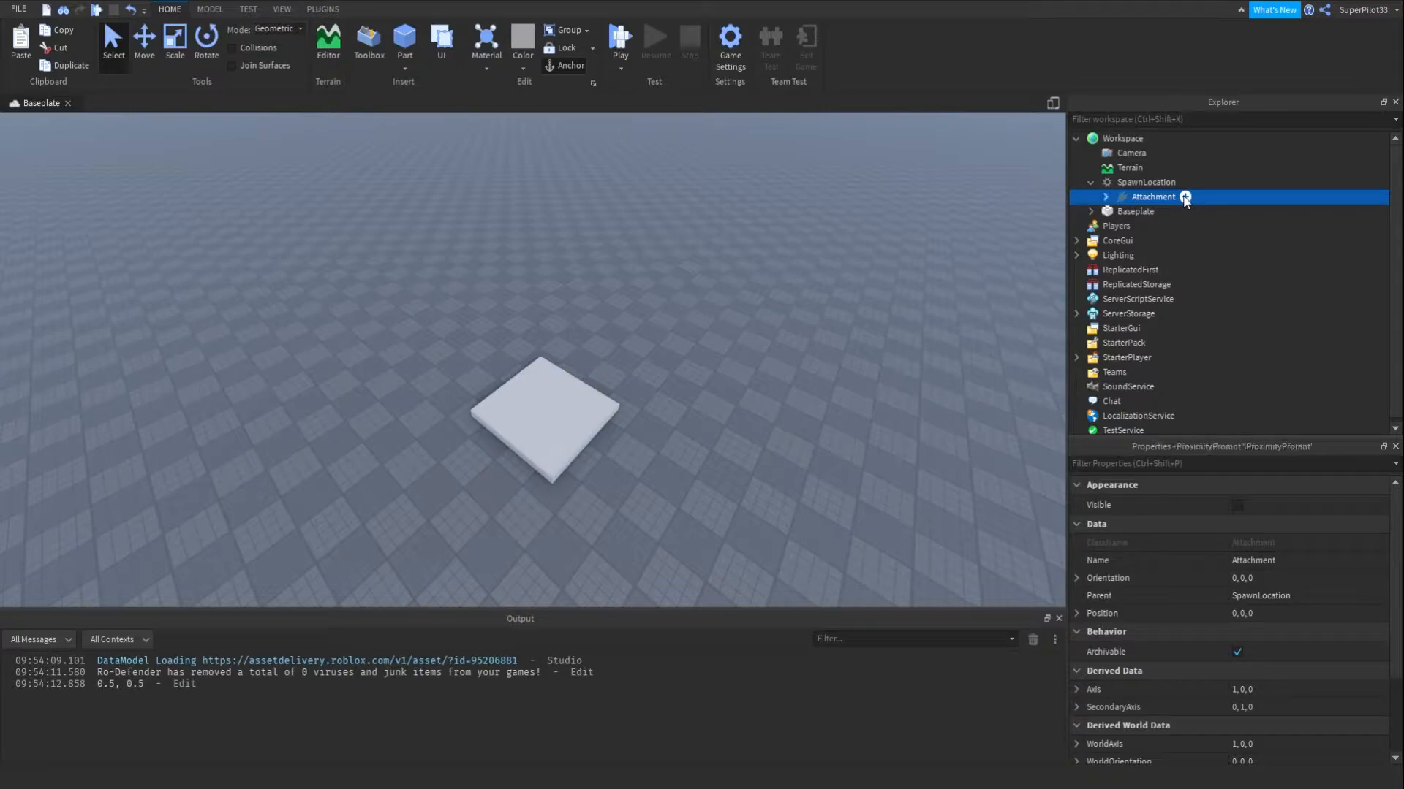
{"action": "left_click", "coordinate": [1080, 196]}
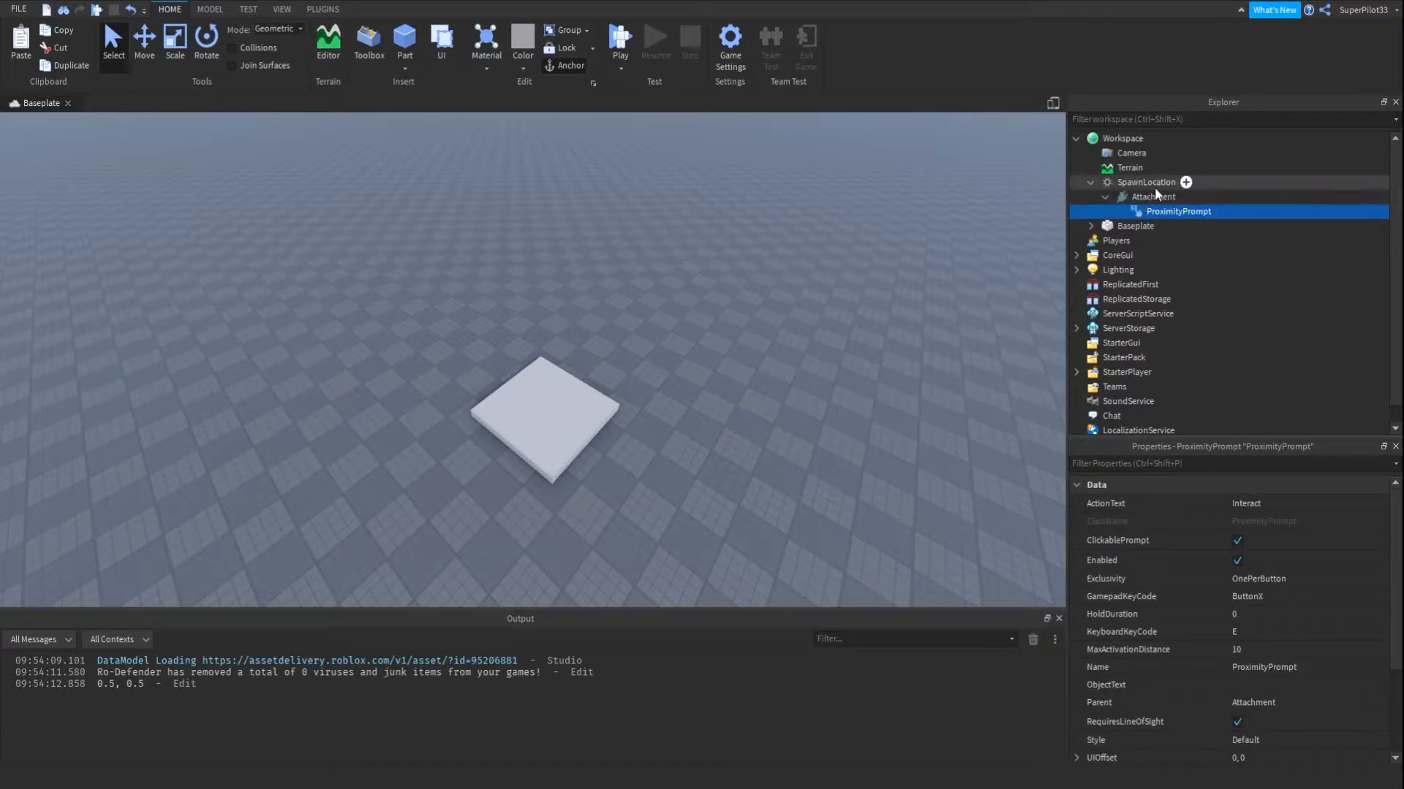
{"action": "double_click", "coordinate": [1177, 211]}
{"action": "type", "text": "TeleportPlayers"}
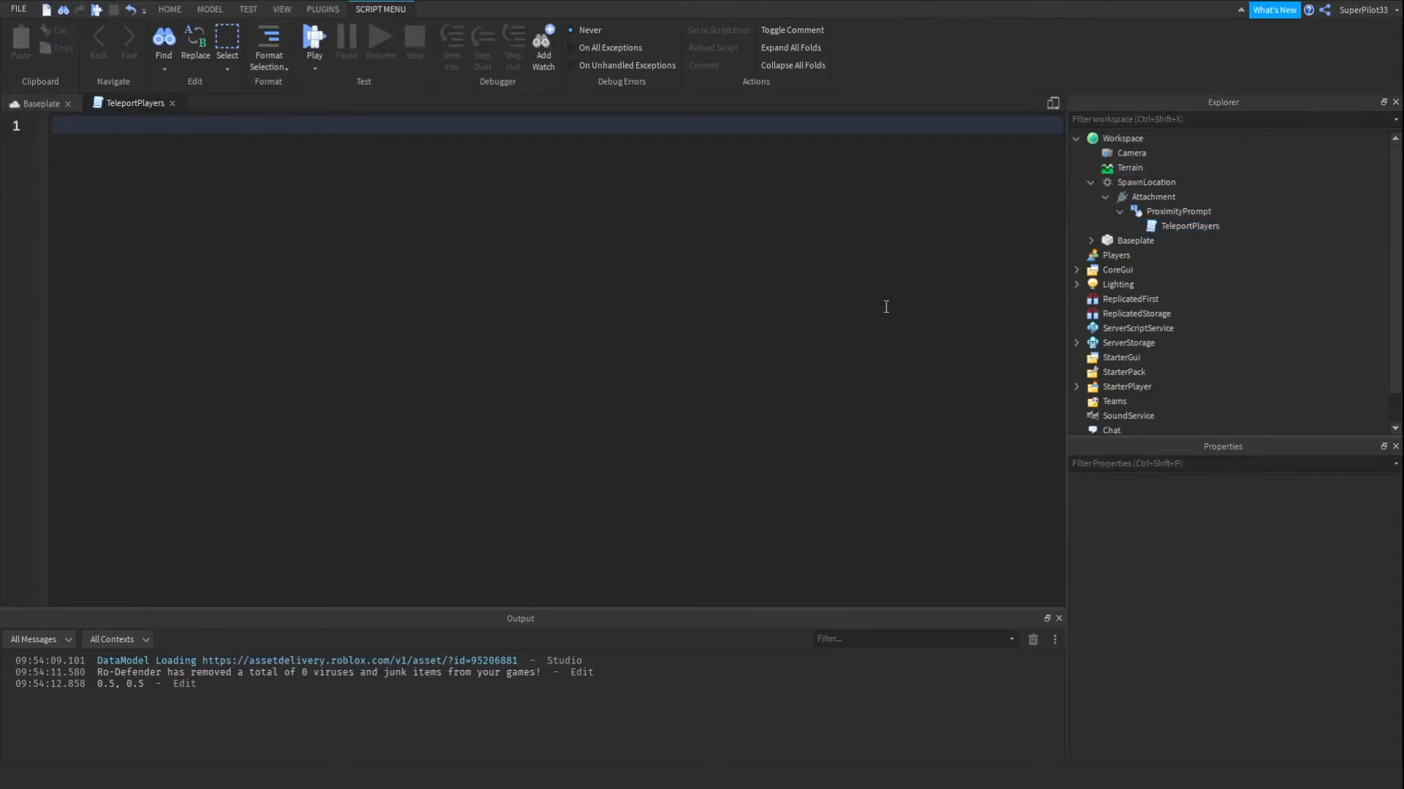
Declare prompt = script.Parent, PPS = ProximityPromptService, and placeID = nil.
{"action": "type", "text": "lo"}
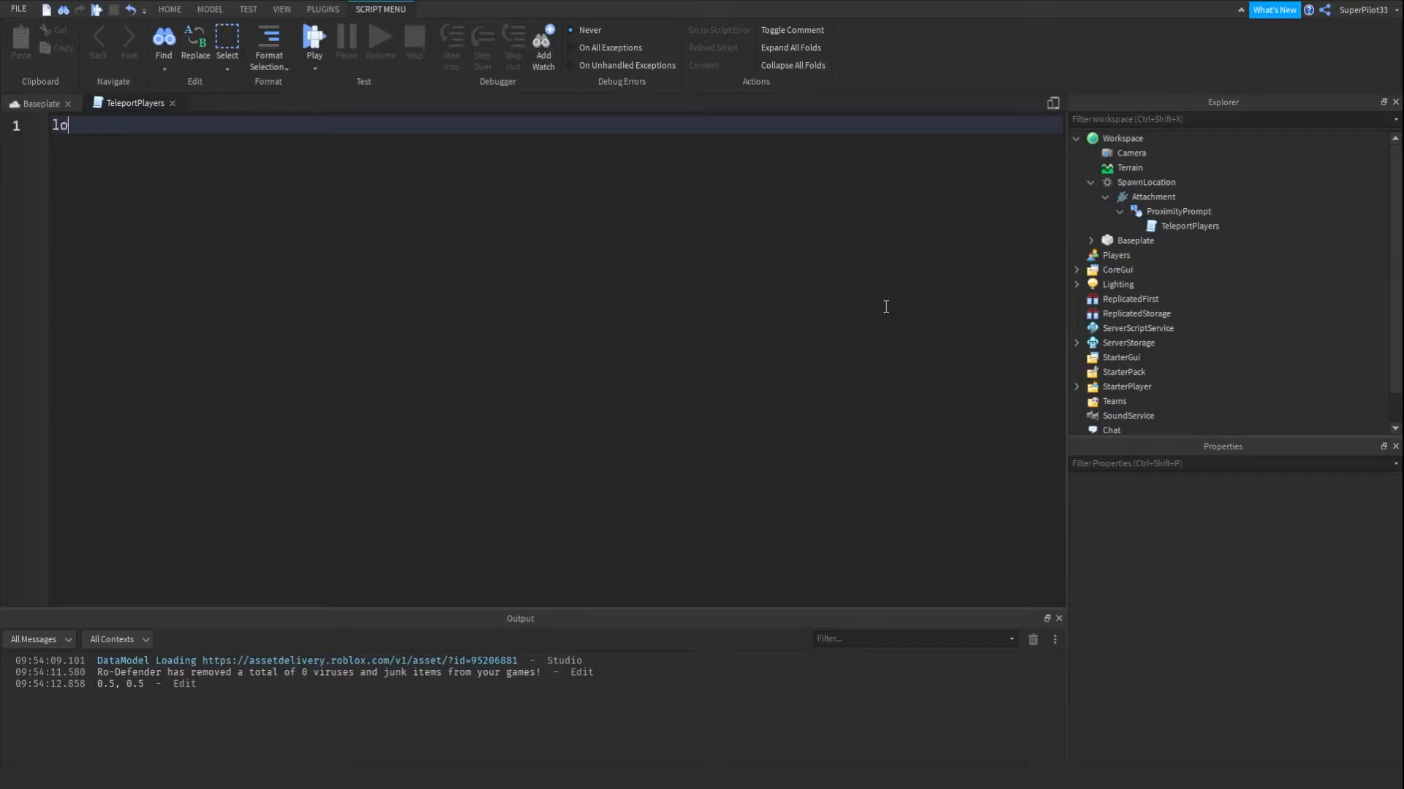
{"action": "type", "text": "local pr"}
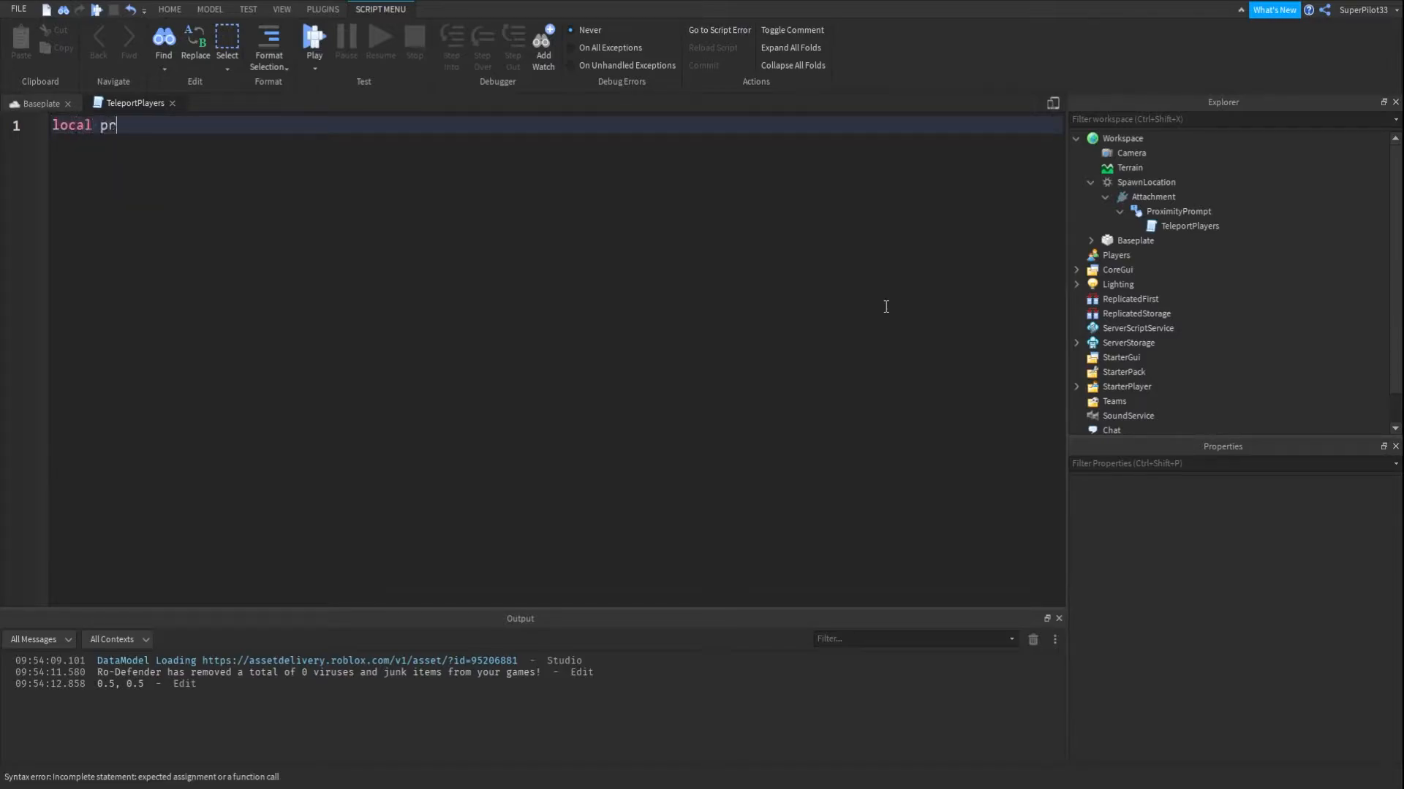
{"action": "type", "text": "ompt = script.Parent"}
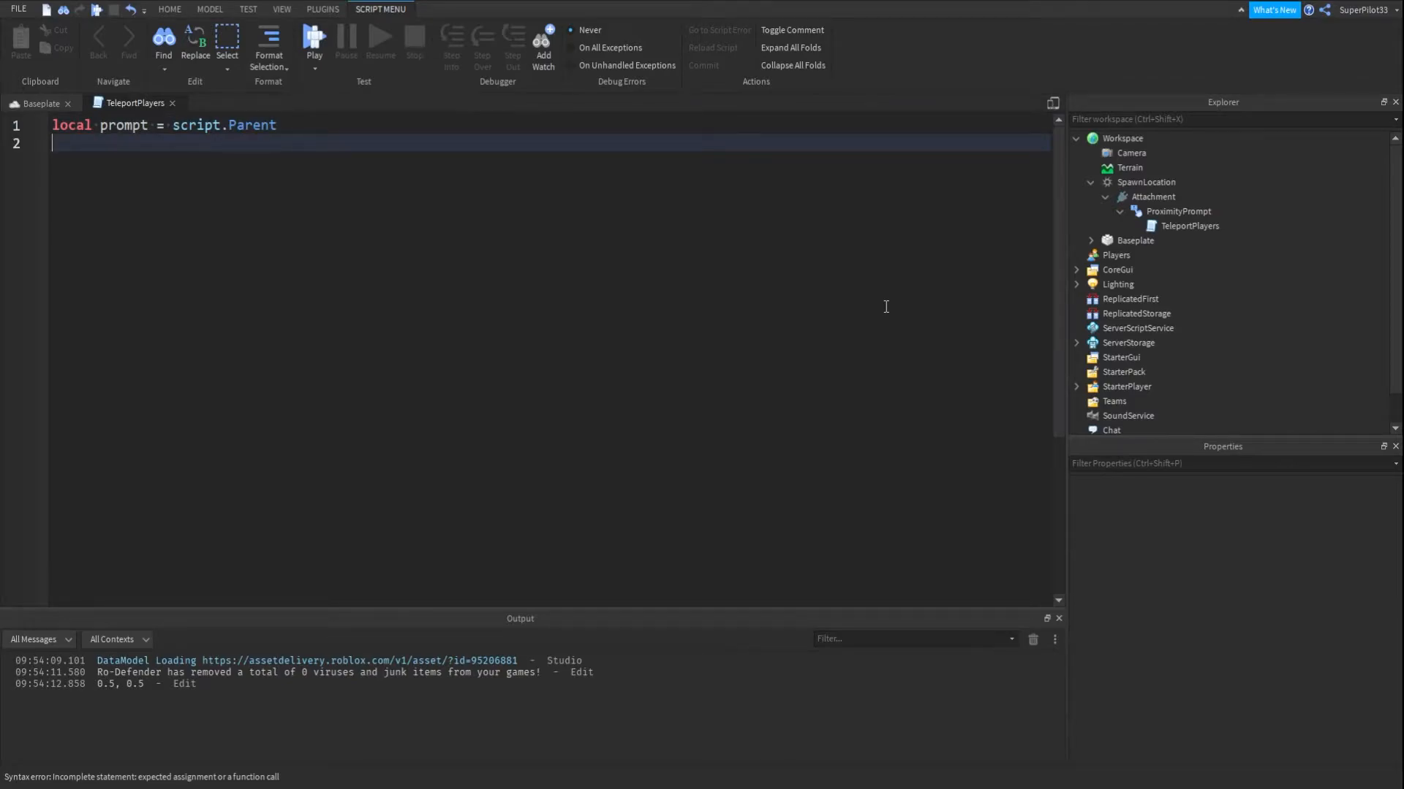
{"action": "type", "text": "local"}
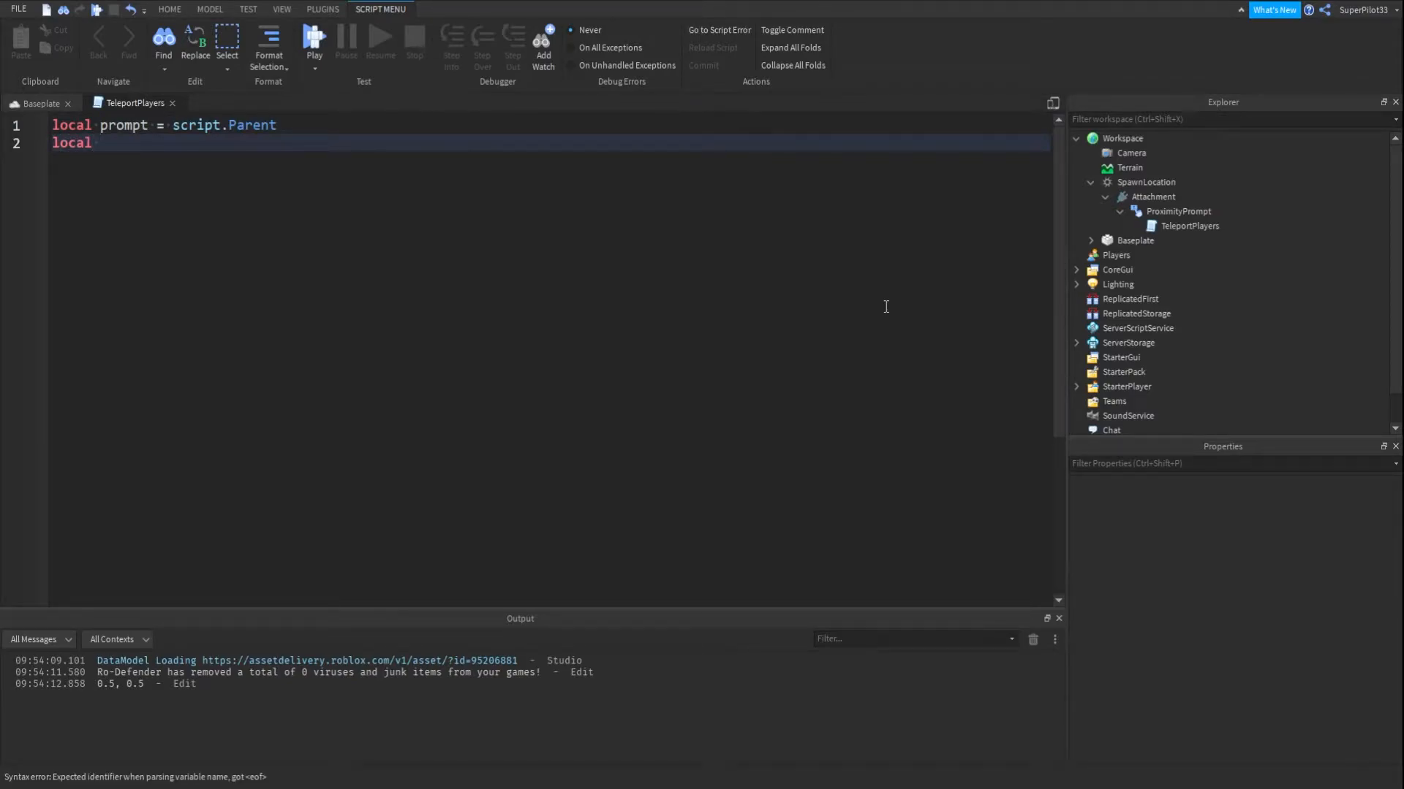
{"action": "type", "text": "PPS"}
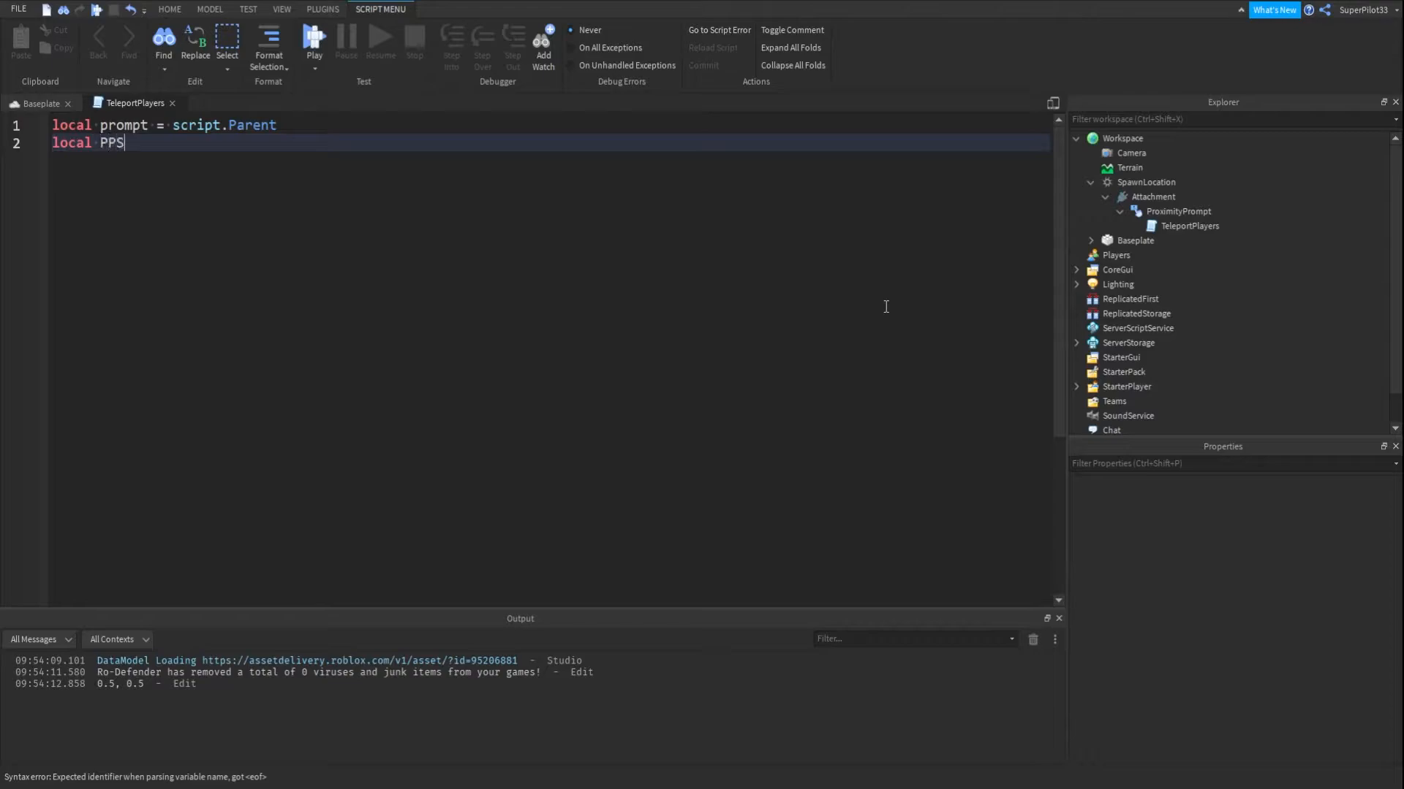
{"action": "type", "text": "= game:GetService('"}
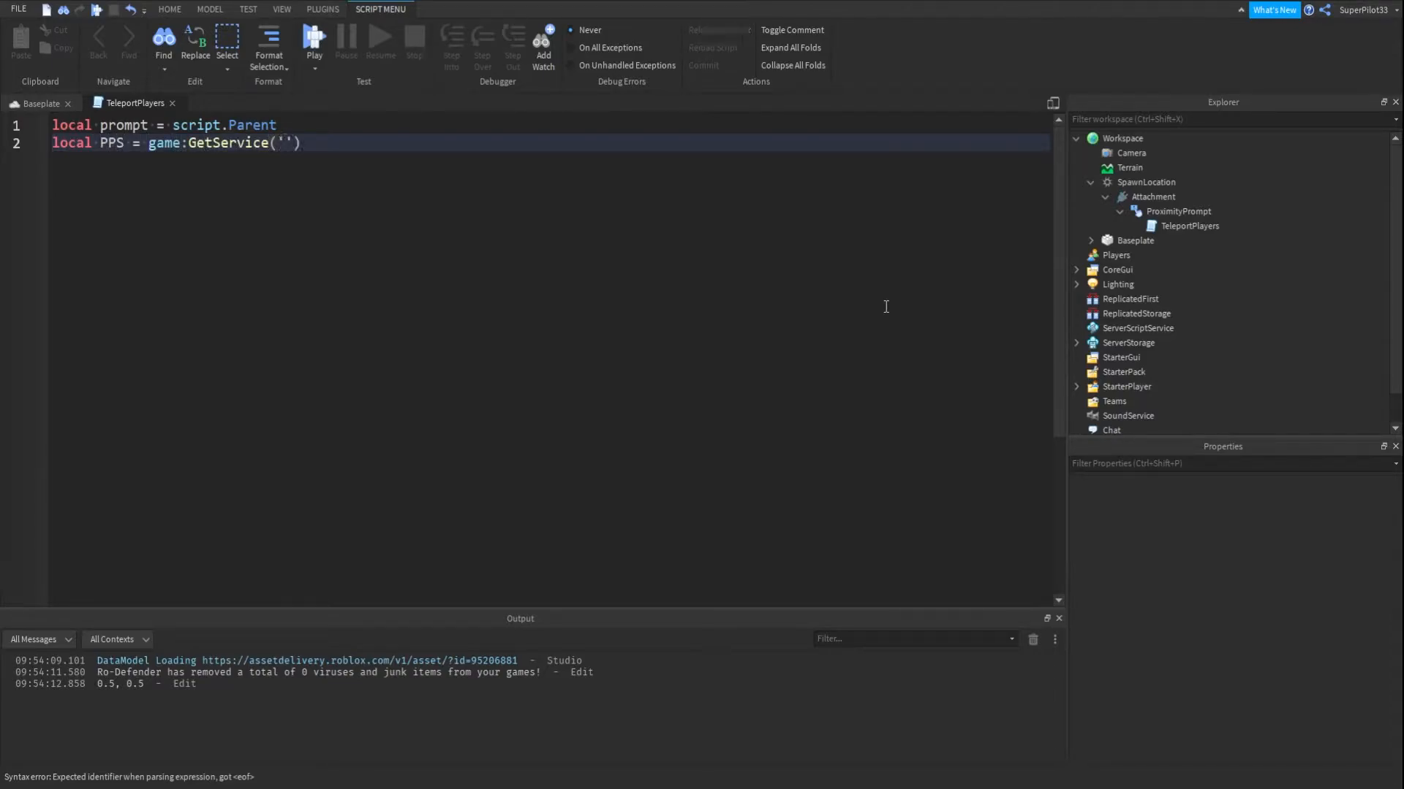
{"action": "type", "text": "pro"}
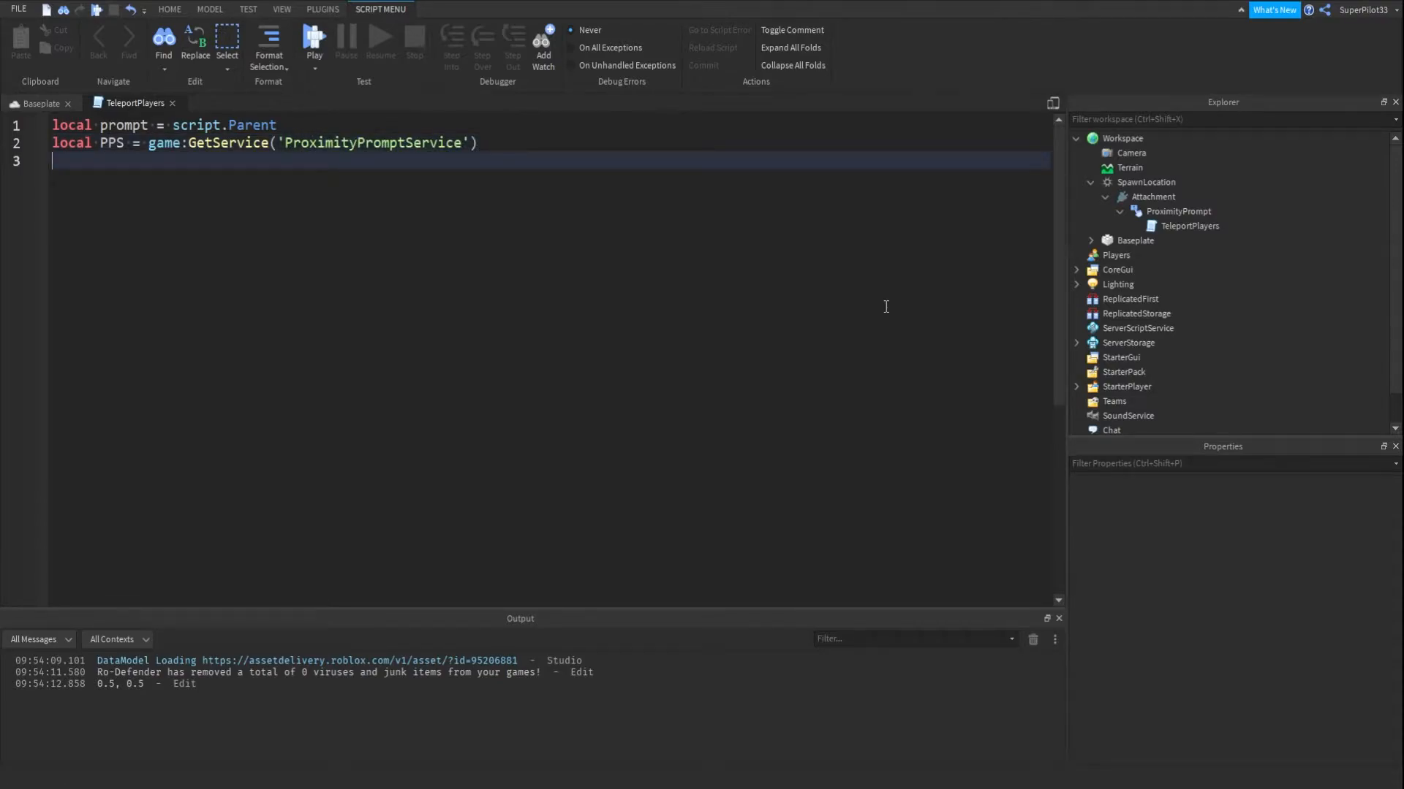
{"action": "type", "text": "local placeID"}
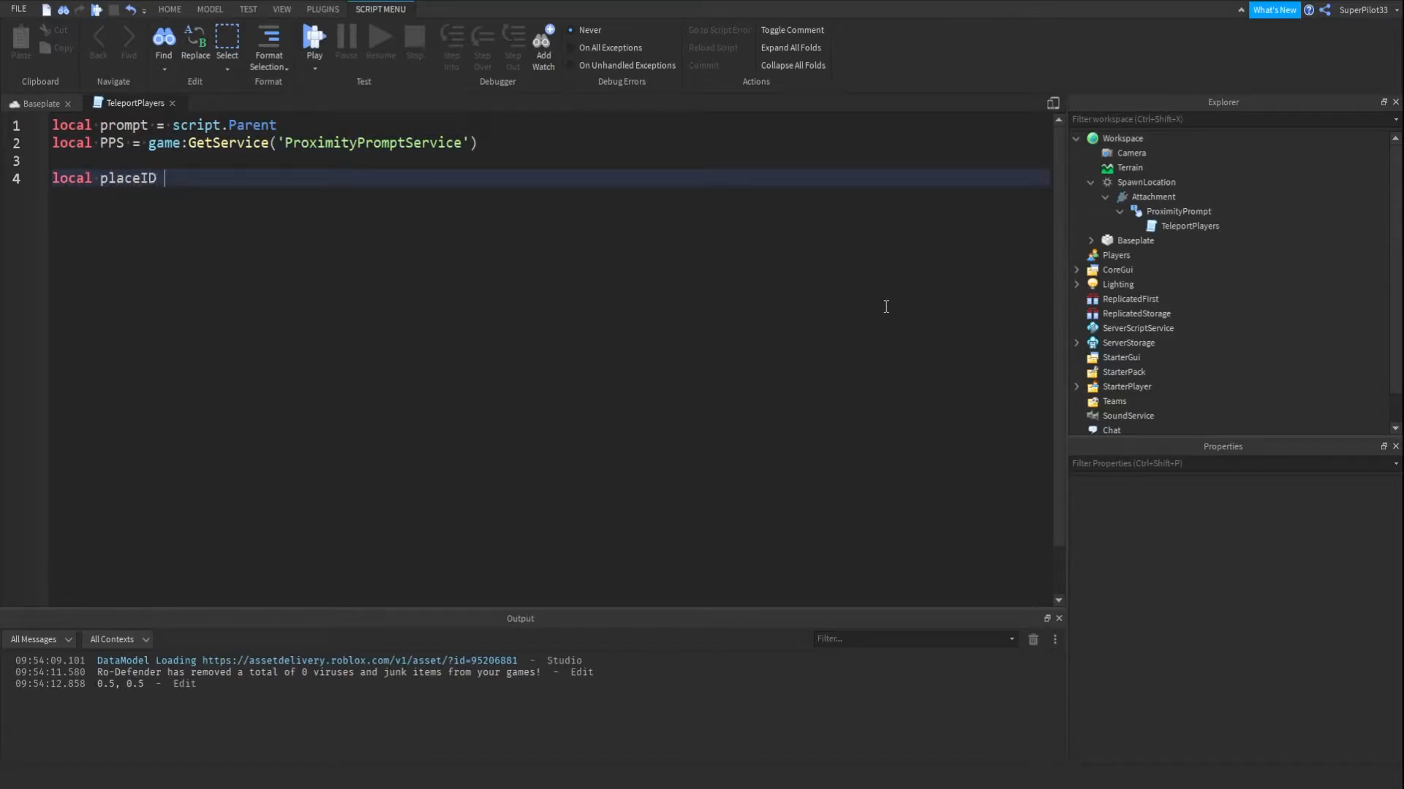
{"action": "type", "text": "= nil"}
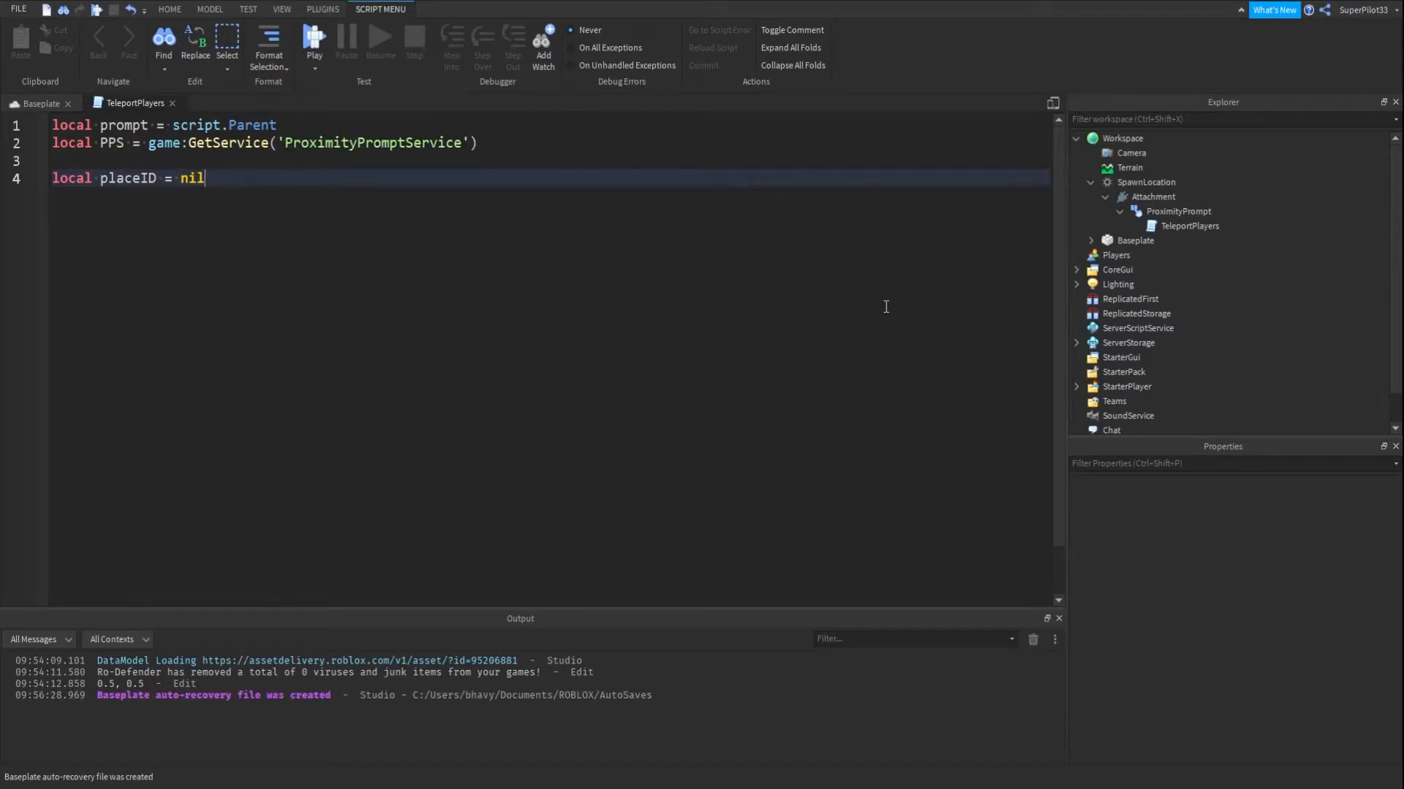
{"action": "key", "text": "Enter"}
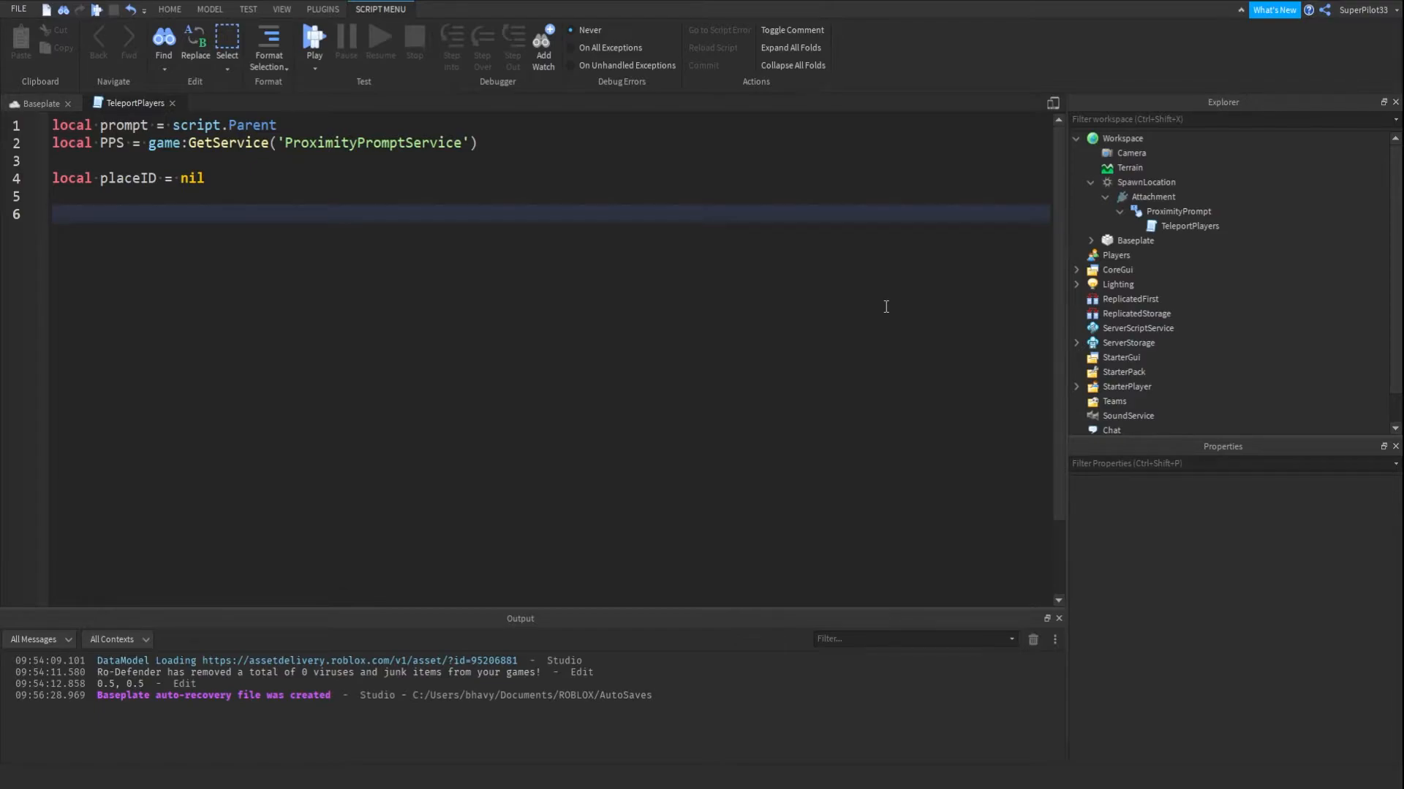
{"action": "left_click", "coordinate": [58, 215]}
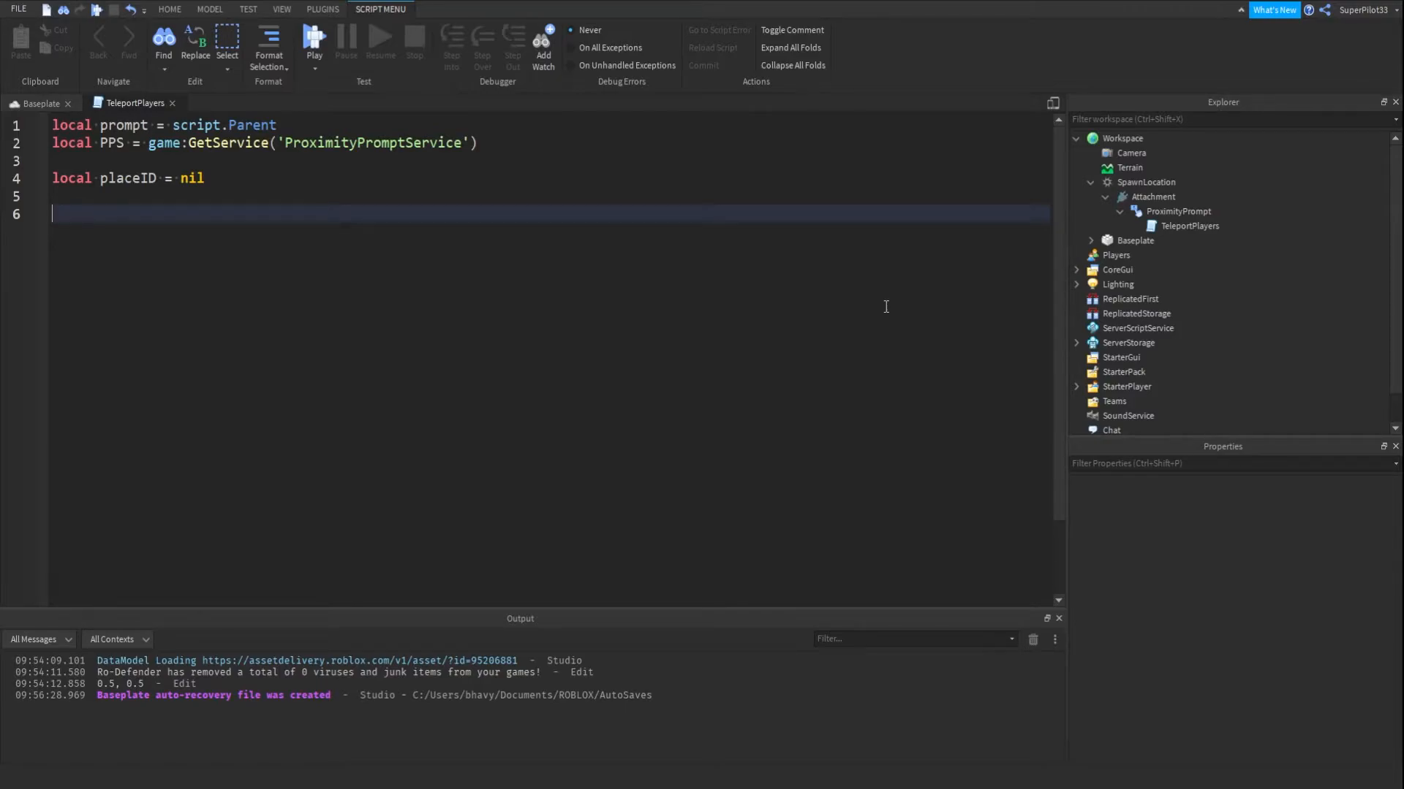
Connect PPS.PromptTriggered with P and player, wrapped in an 'if P == prompt then' check.
{"action": "type", "text": "PPS.PromptTriggered"}
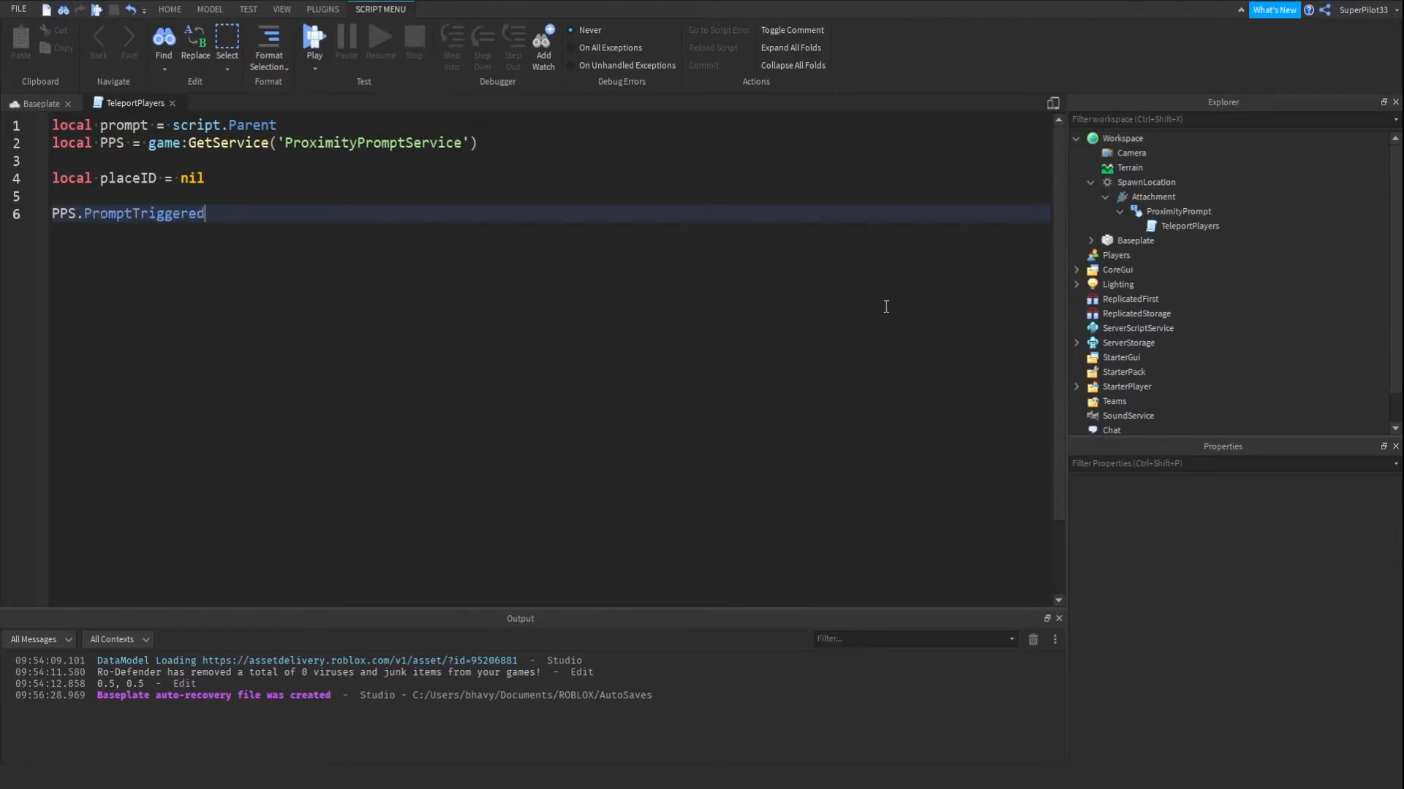
{"action": "type", "text": ":Connect()"}
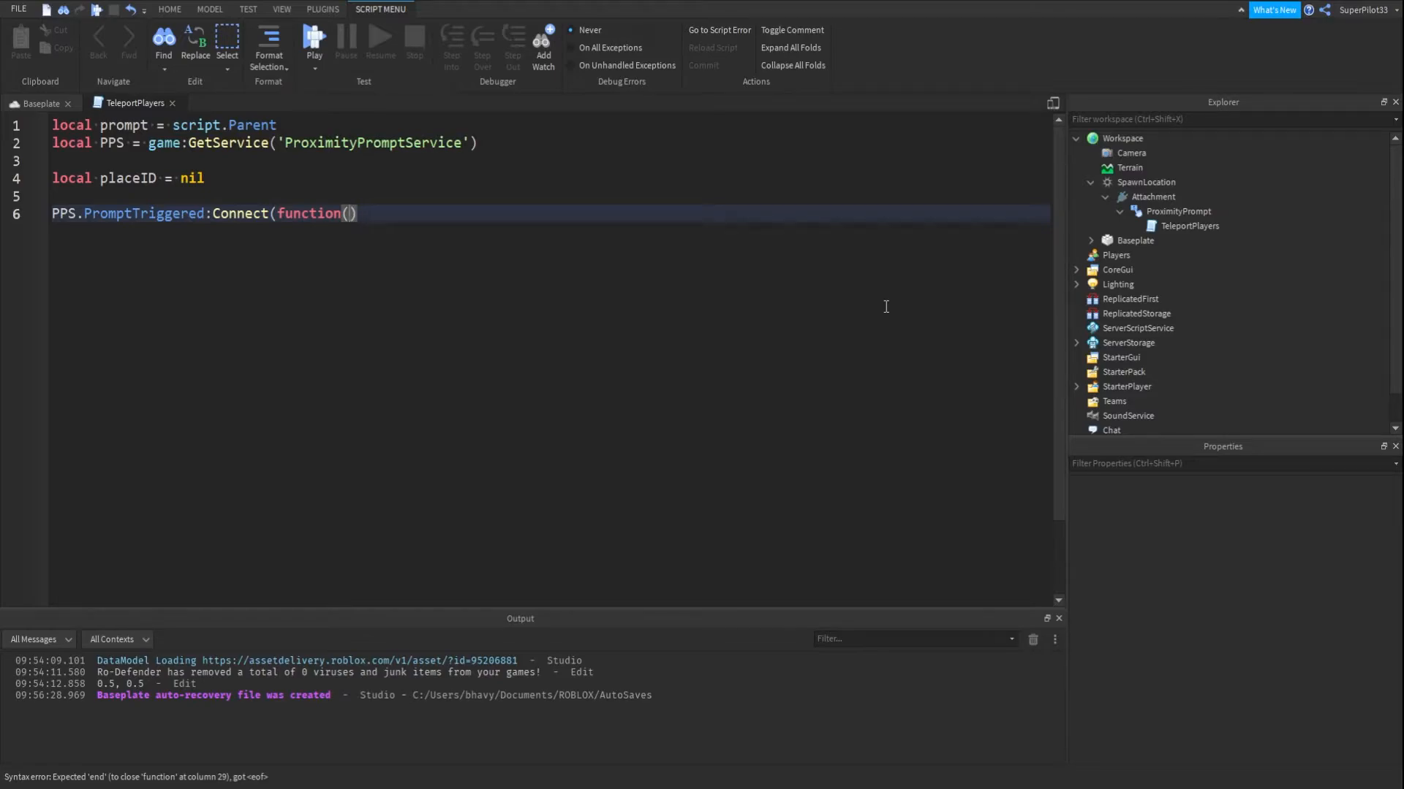
{"action": "type", "text": "P,"}
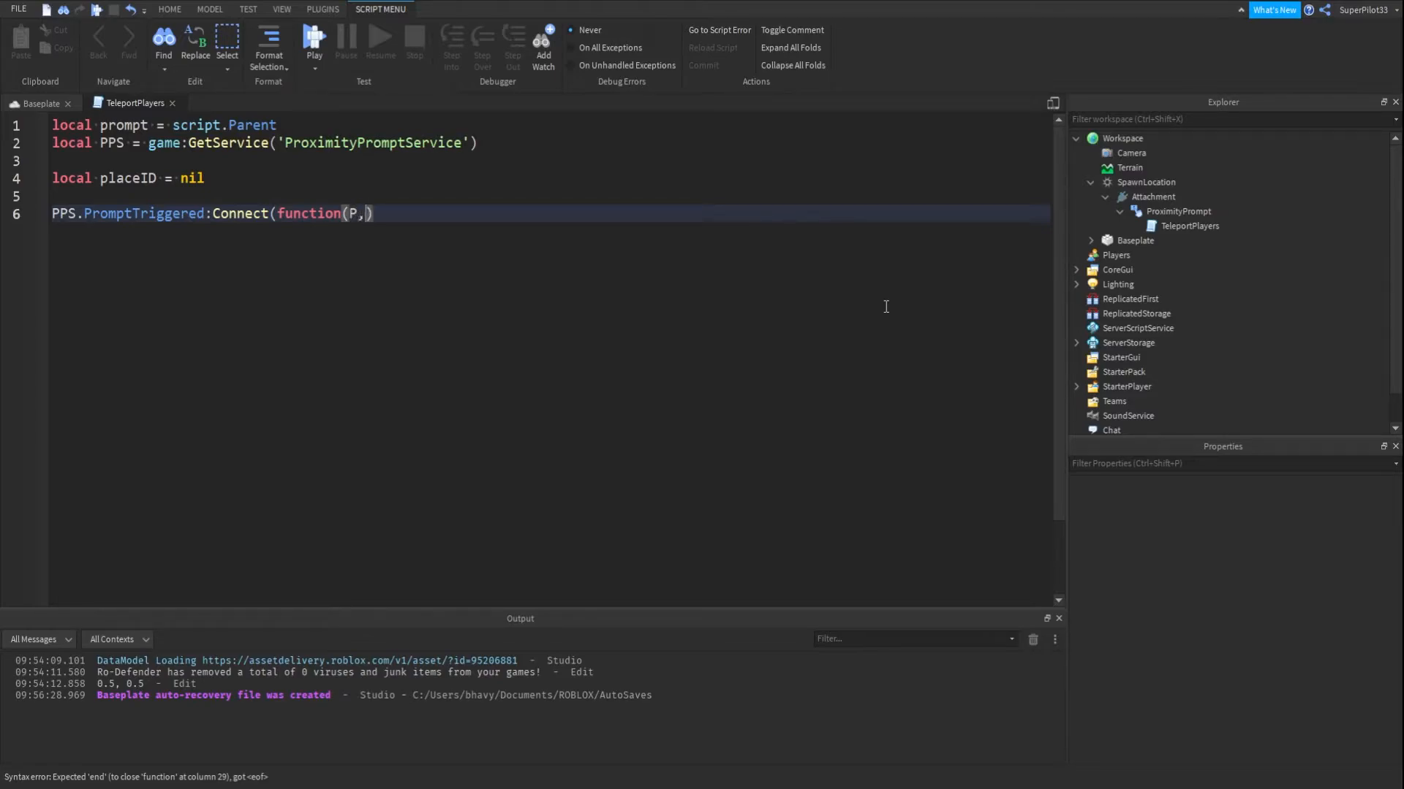
{"action": "type", "text": "player"}
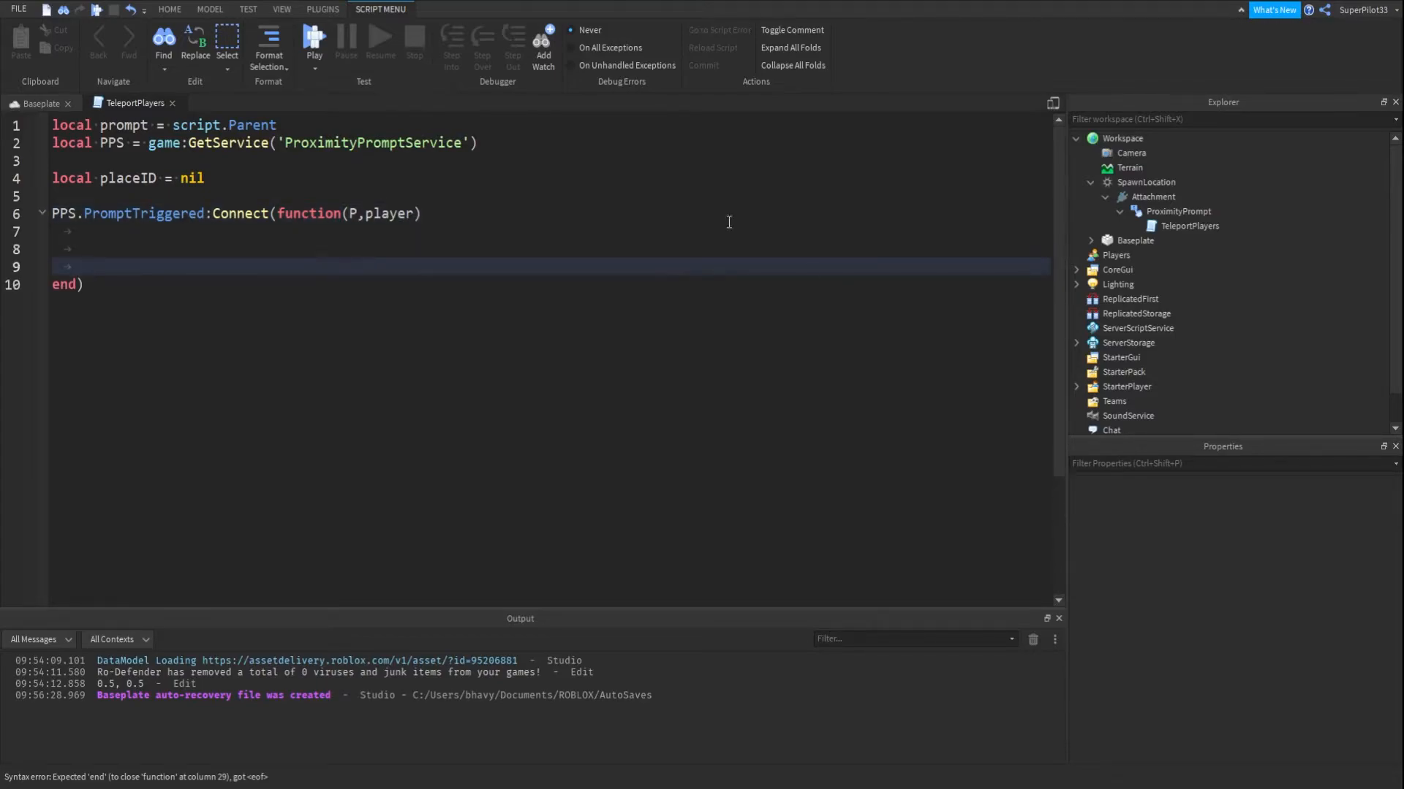
{"action": "double_click", "coordinate": [388, 213]}
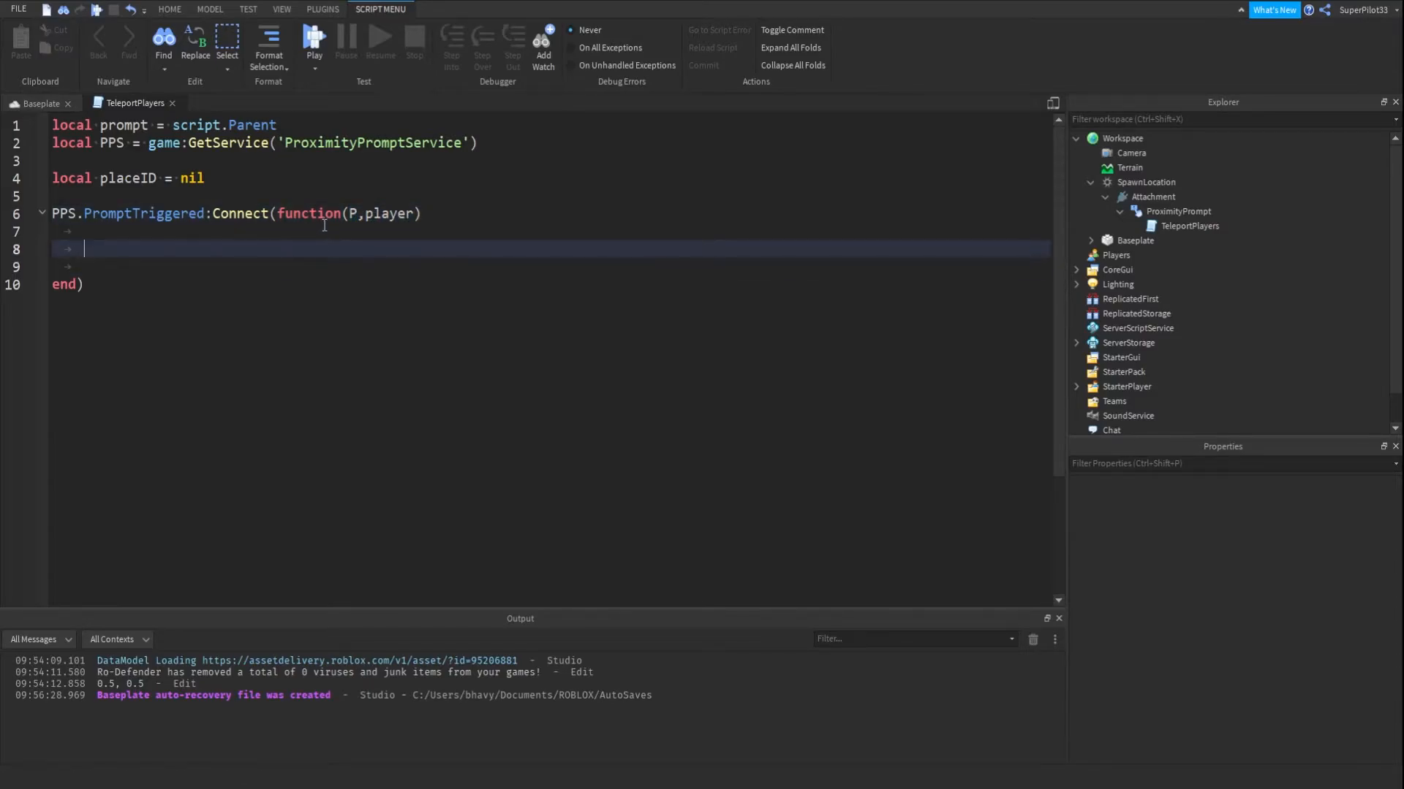
{"action": "type", "text": "if P"}
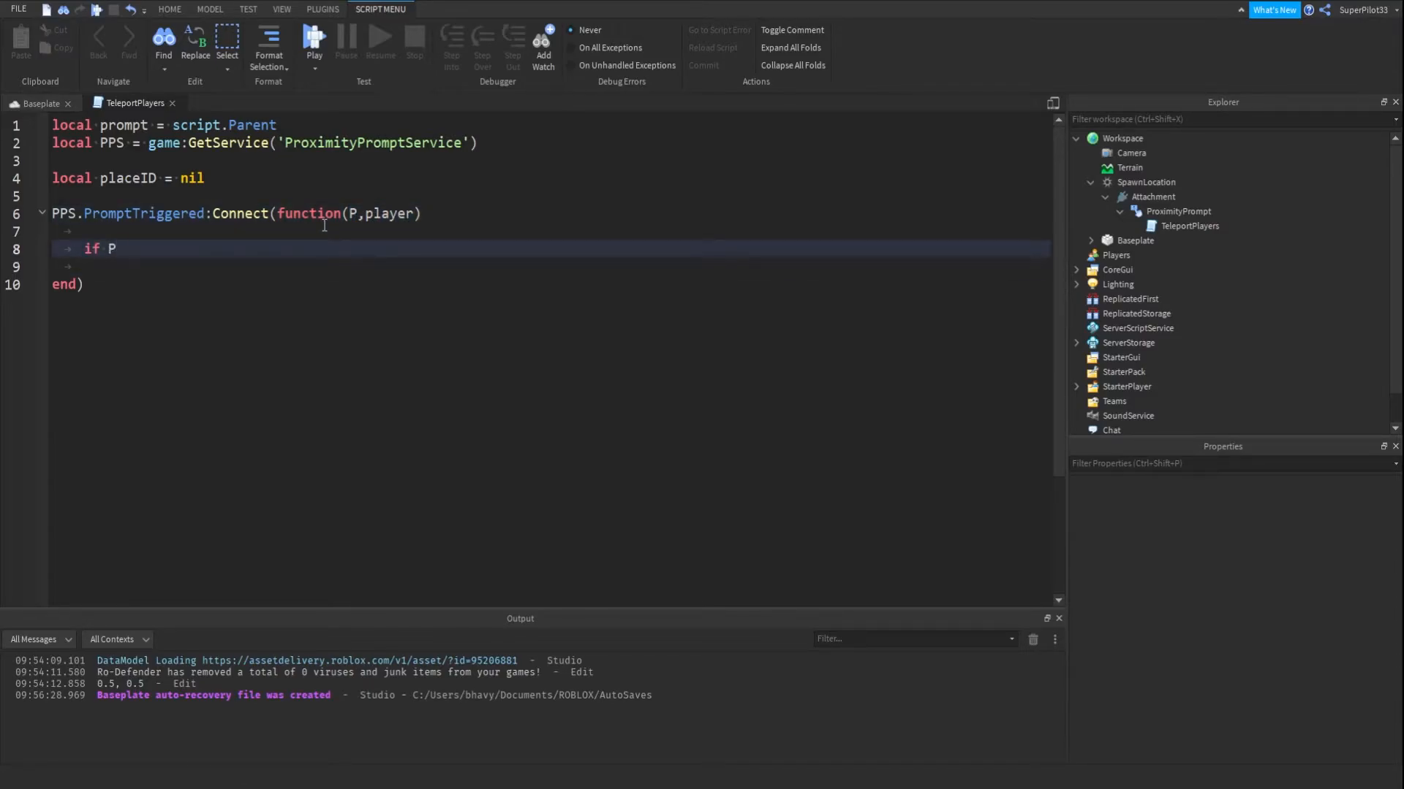
{"action": "type", "text": "== prompt"}
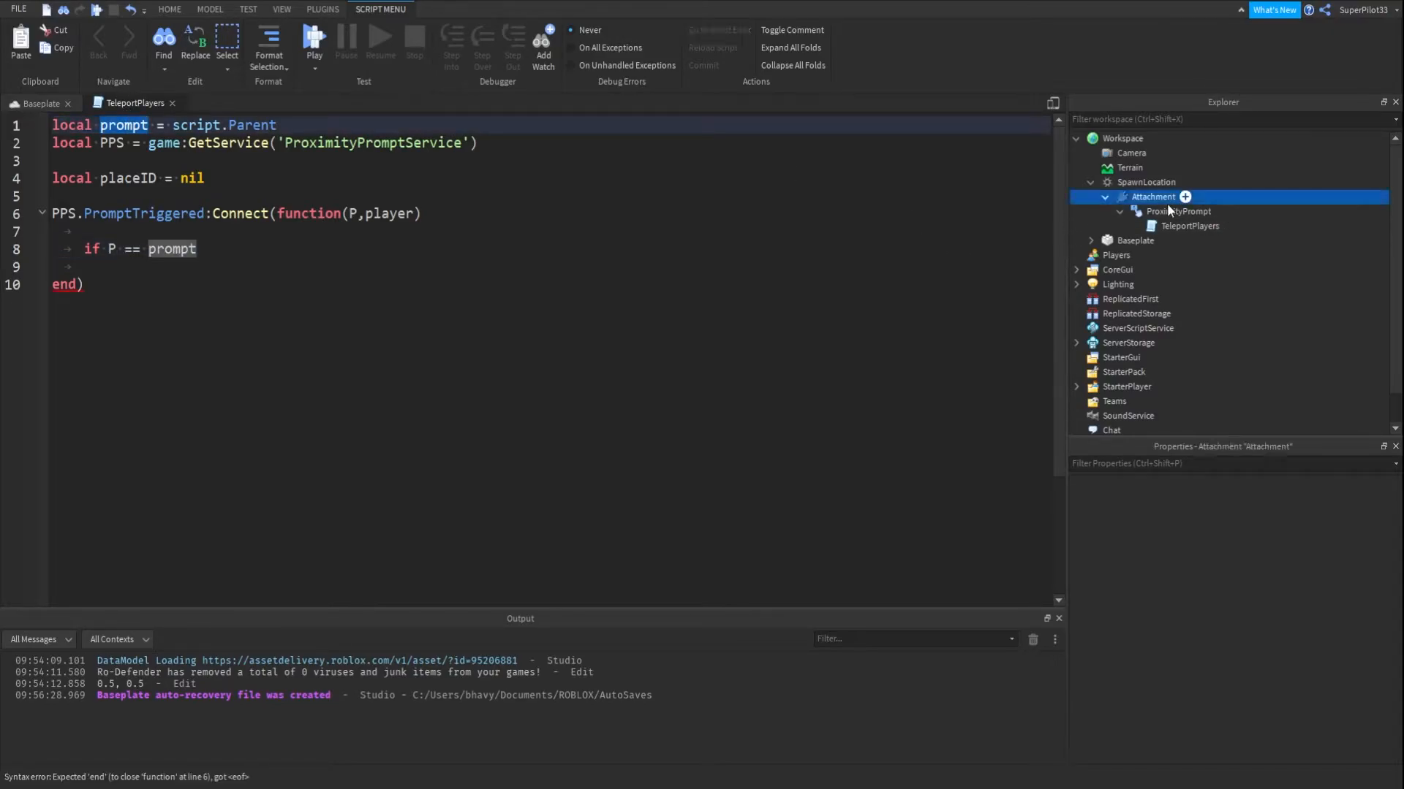
{"action": "left_click", "coordinate": [1179, 212]}
{"action": "type", "text": "local"}
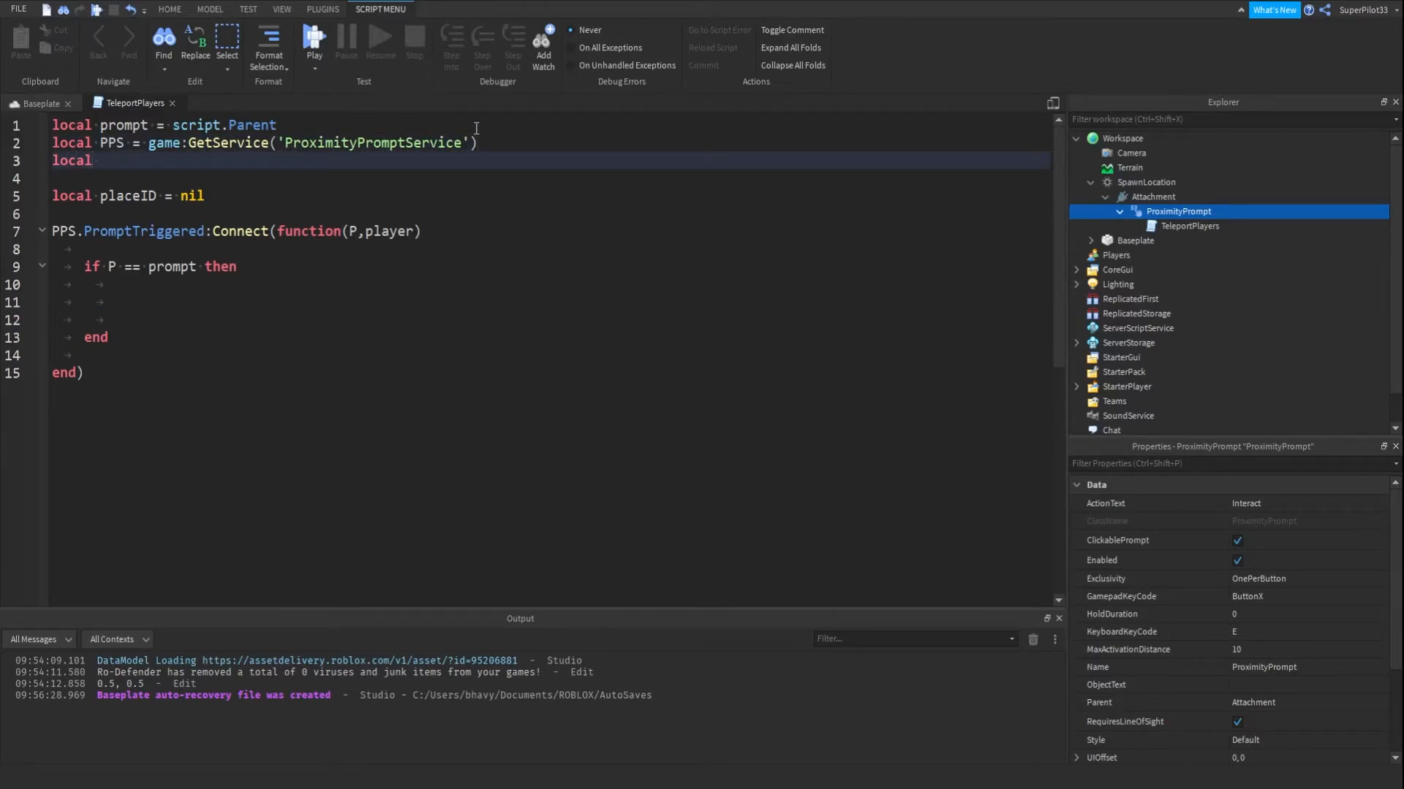
Add a TPS TeleportService variable and call TPS:TeleportAsync(placeID, player) in the if block.
{"action": "type", "text": "TPS ="}
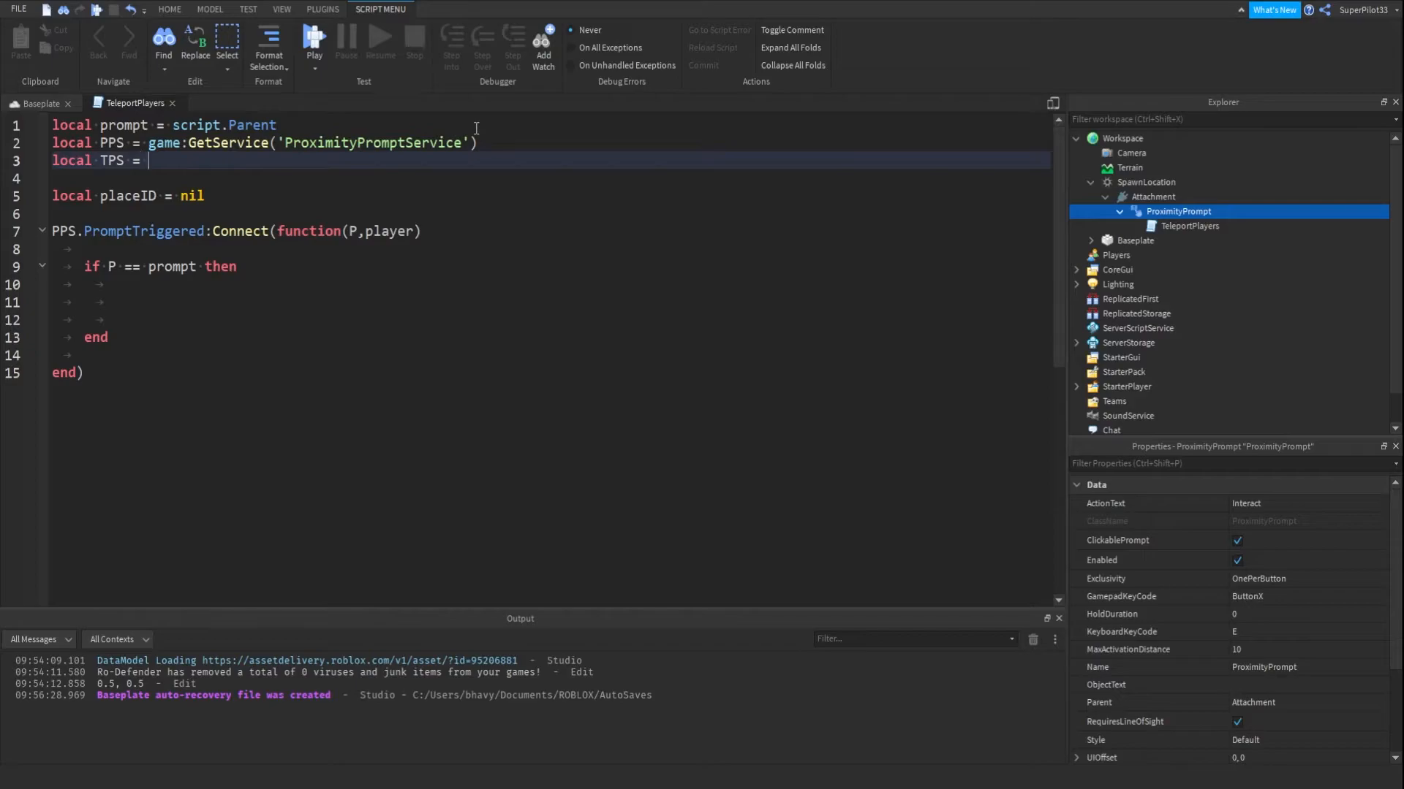
{"action": "type", "text": "game:GetService('re')"}
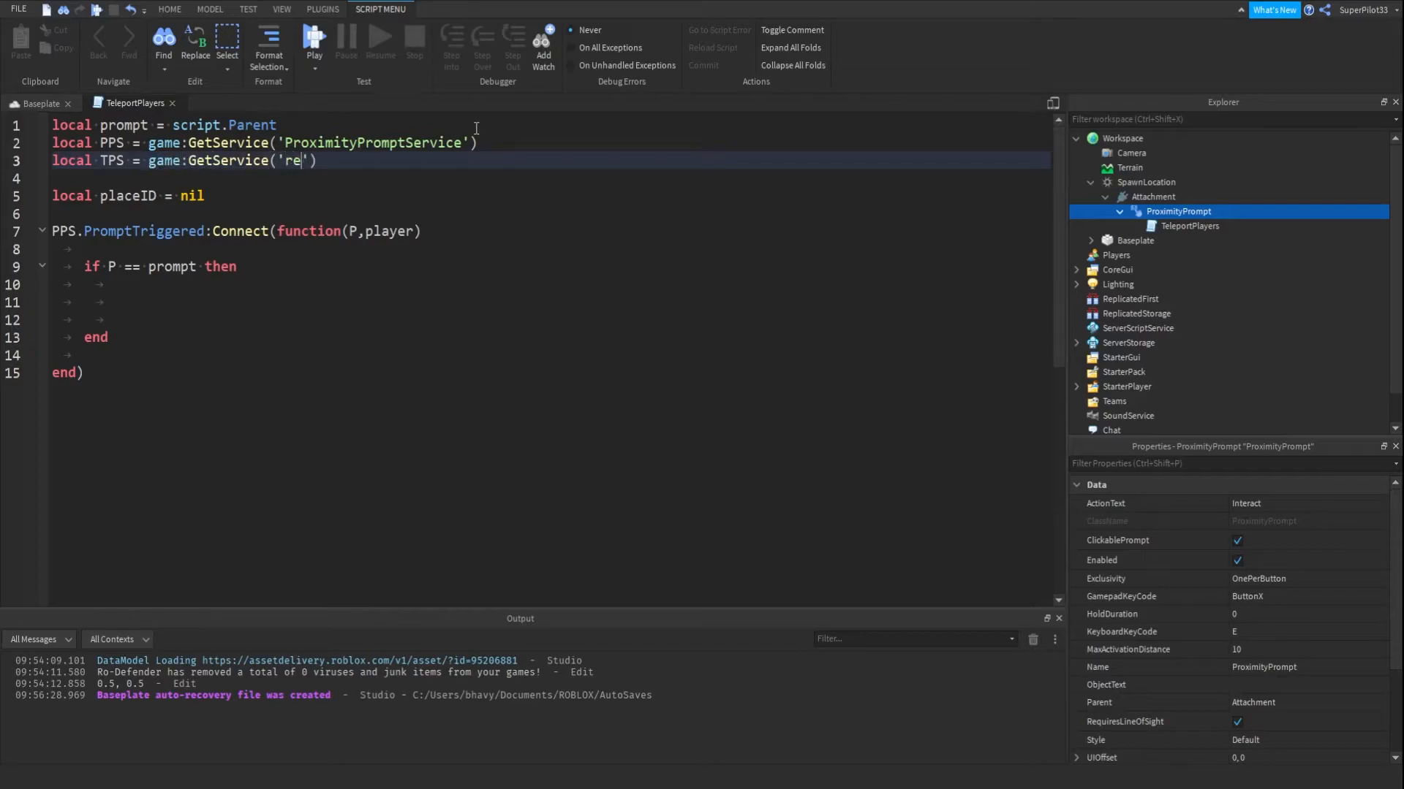
{"action": "type", "text": "tlele"}
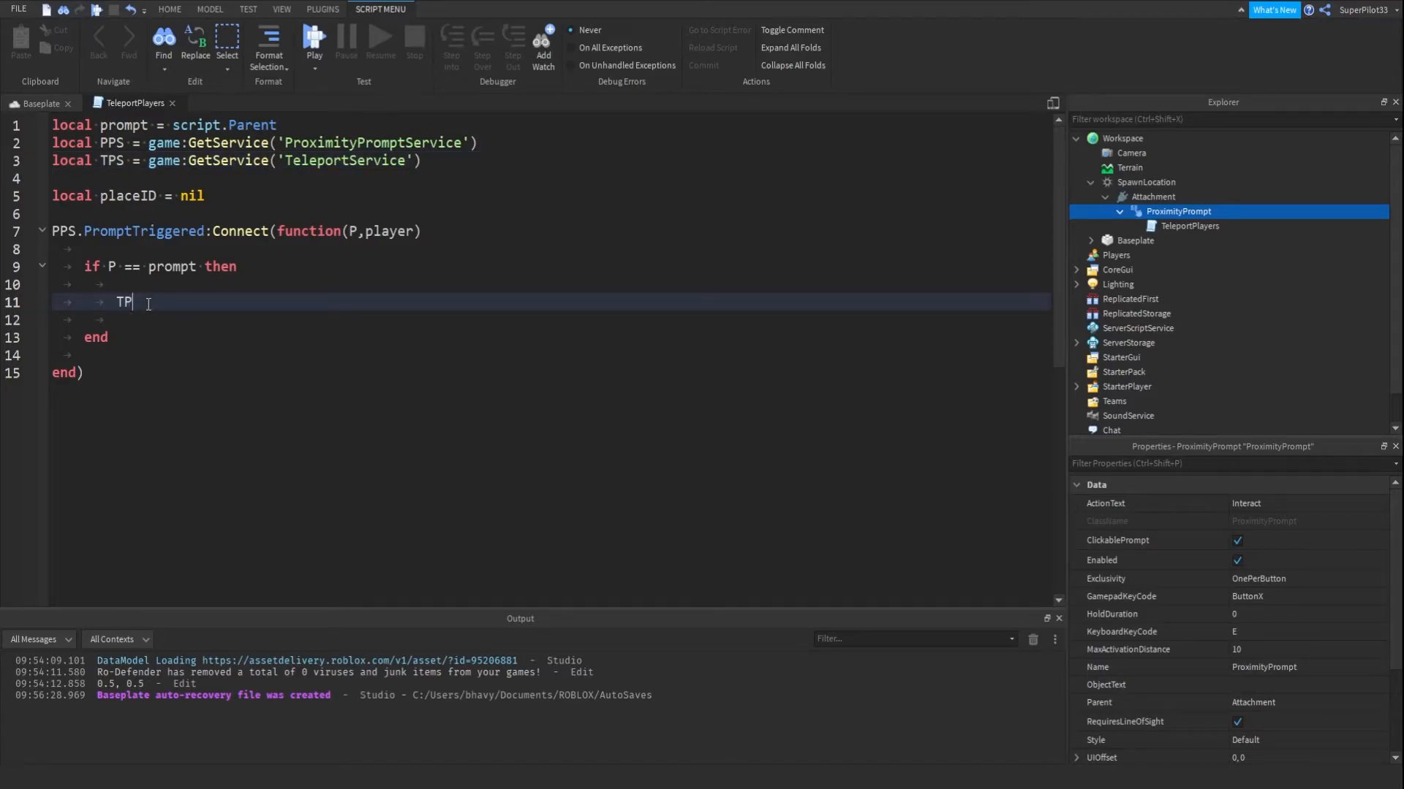
{"action": "type", "text": "PS:Tele"}
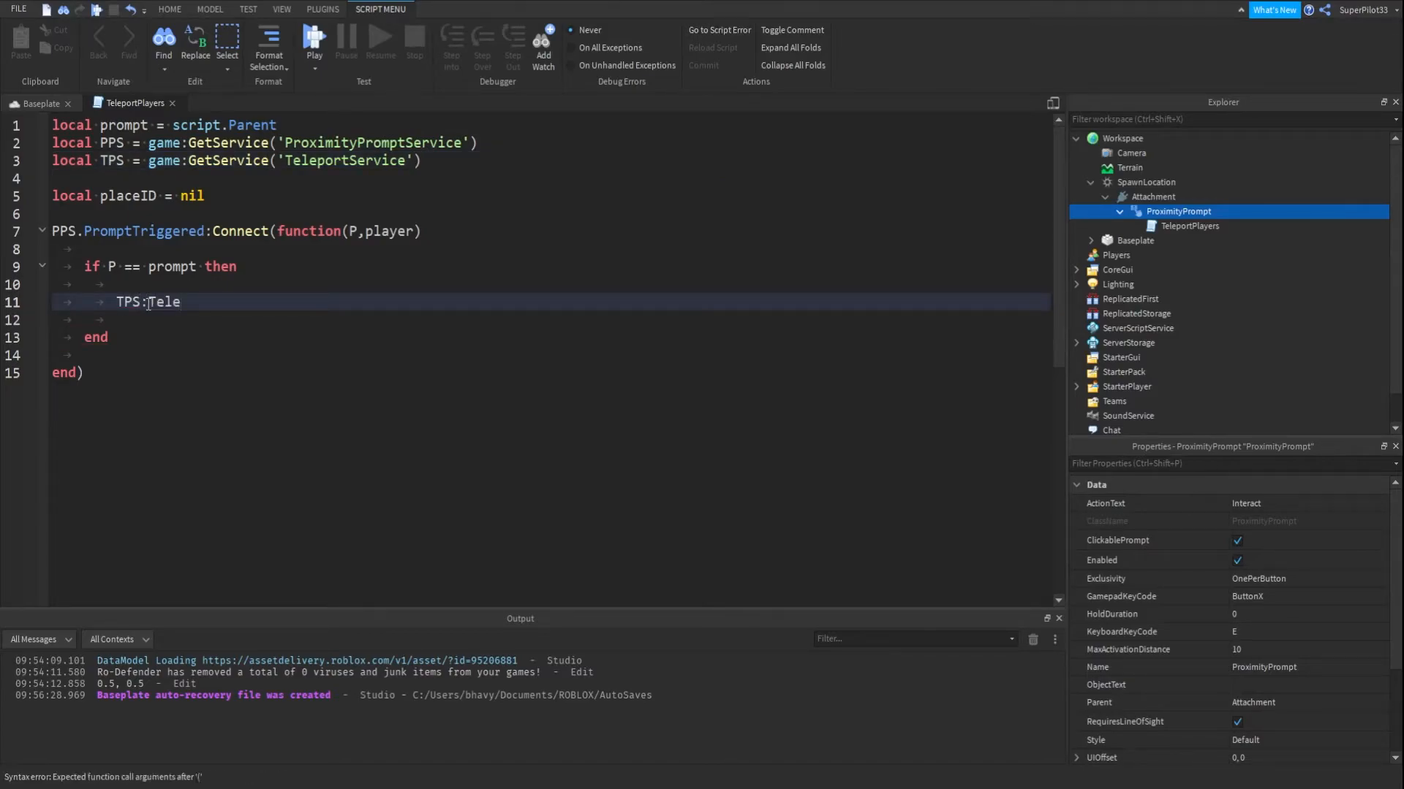
{"action": "type", "text": "portAS"}
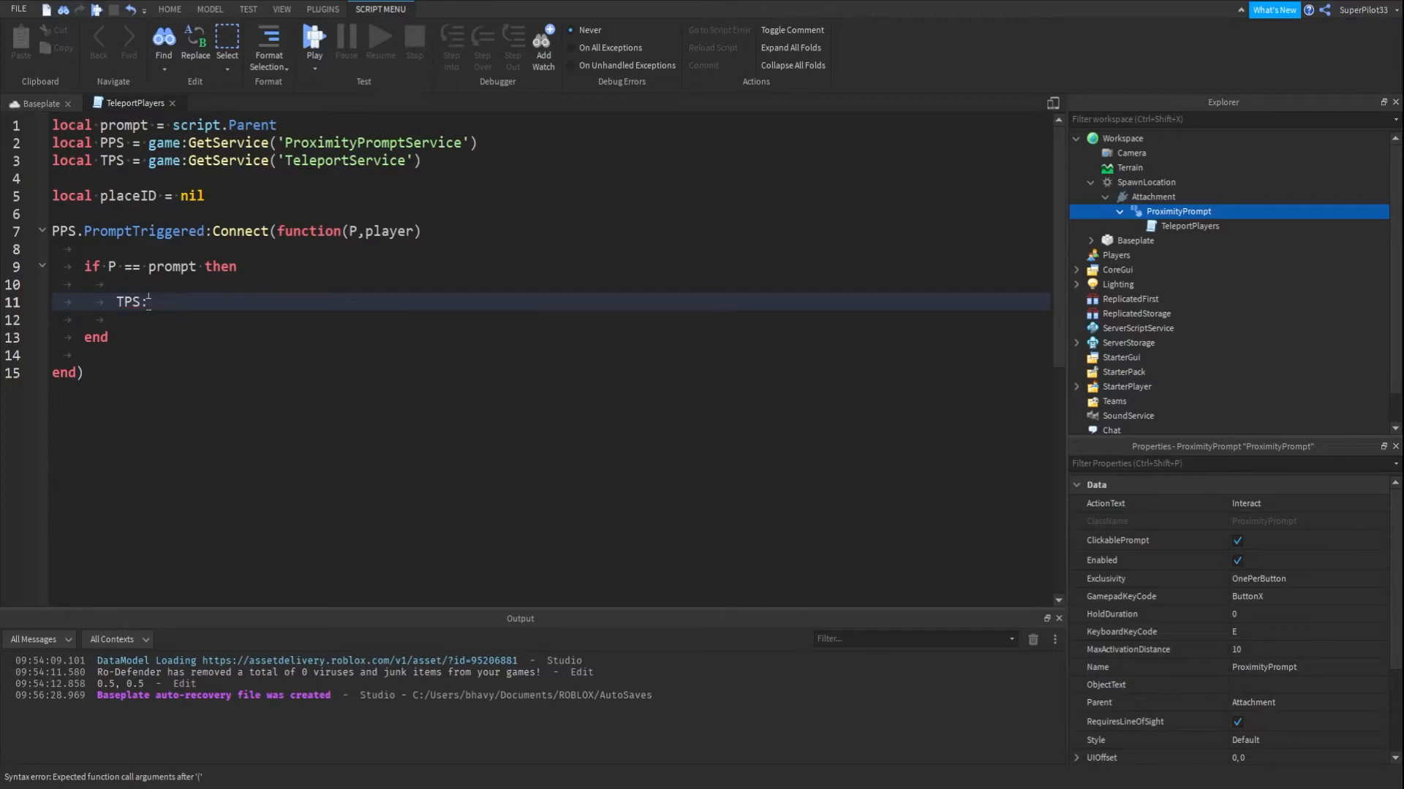
{"action": "type", "text": "Tele"}
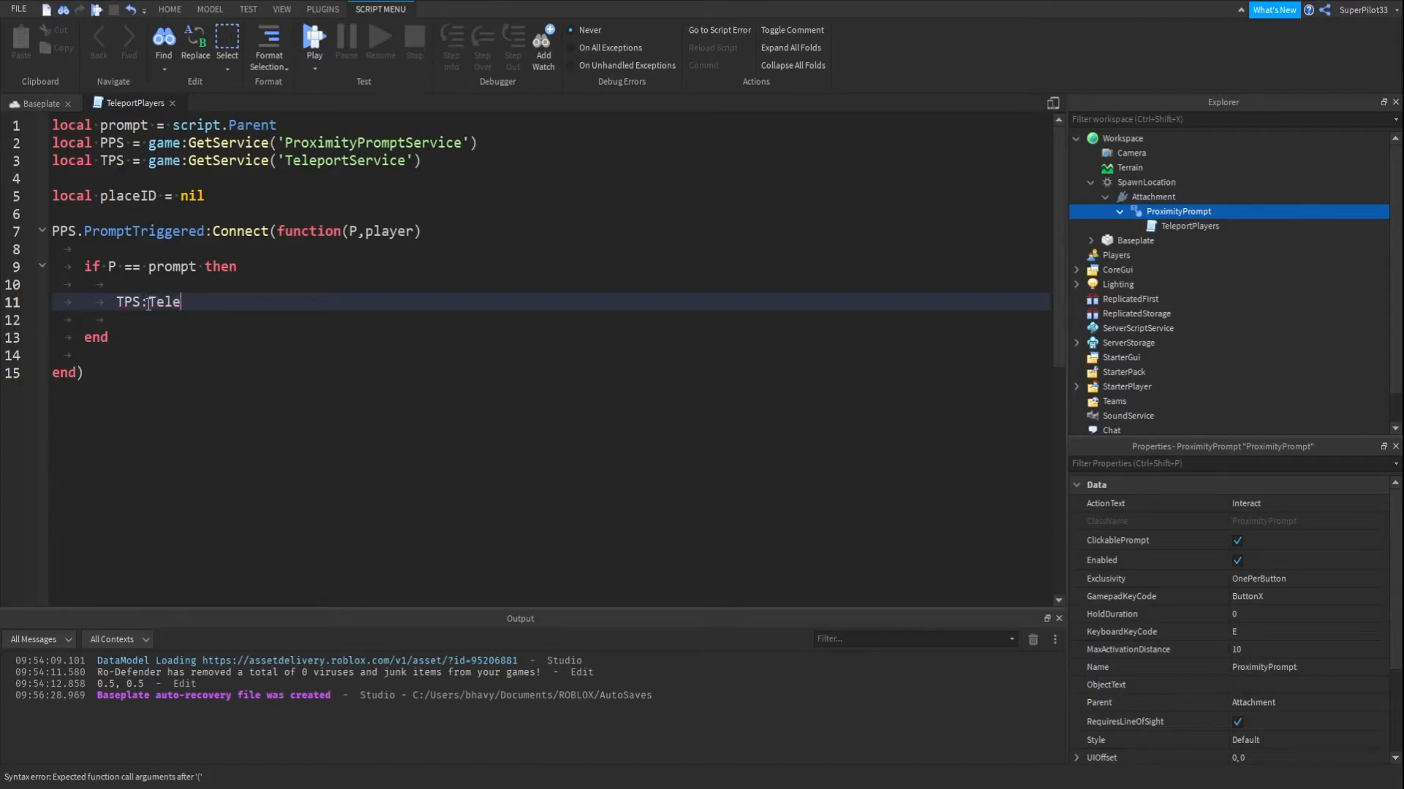
{"action": "type", "text": "portAsync()"}
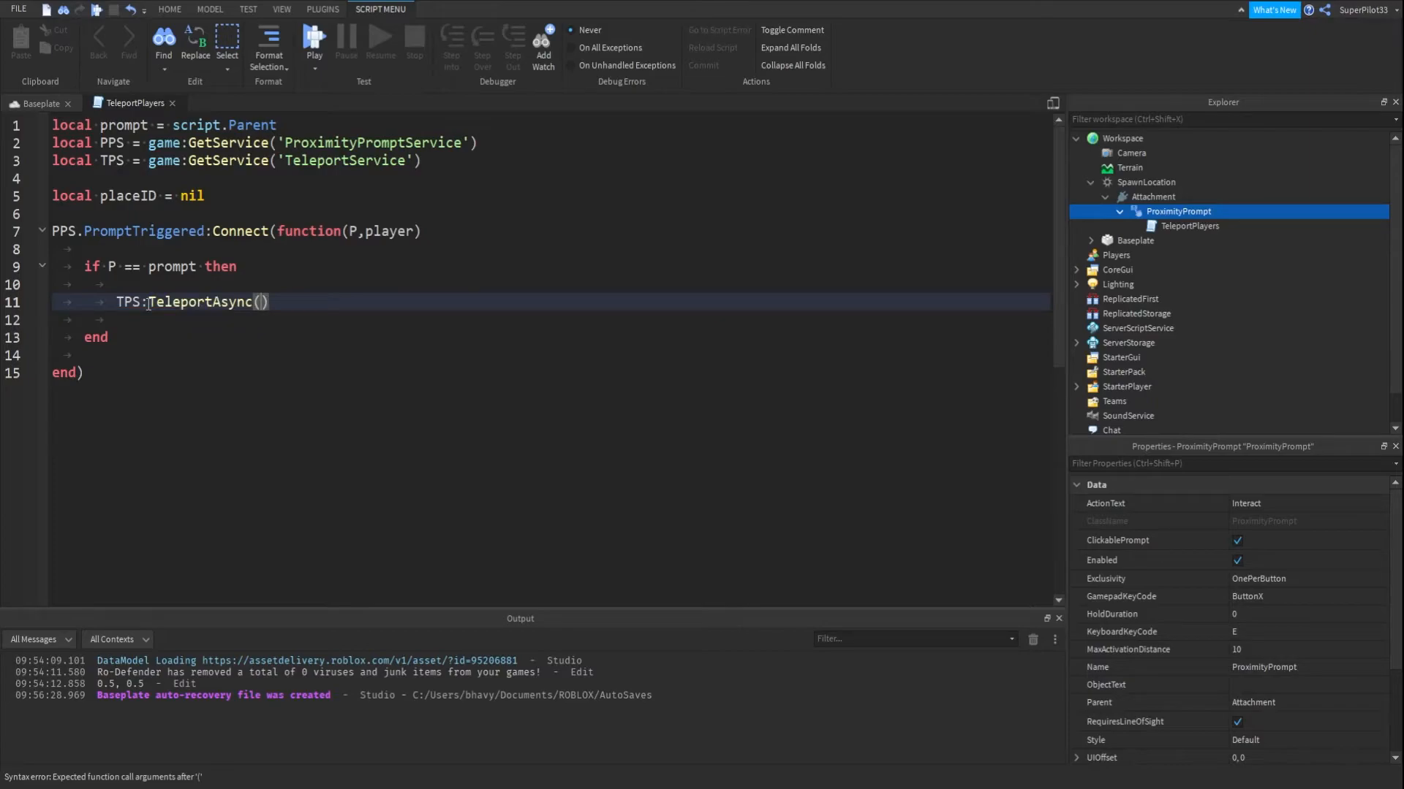
{"action": "type", "text": "placeID,pla"}
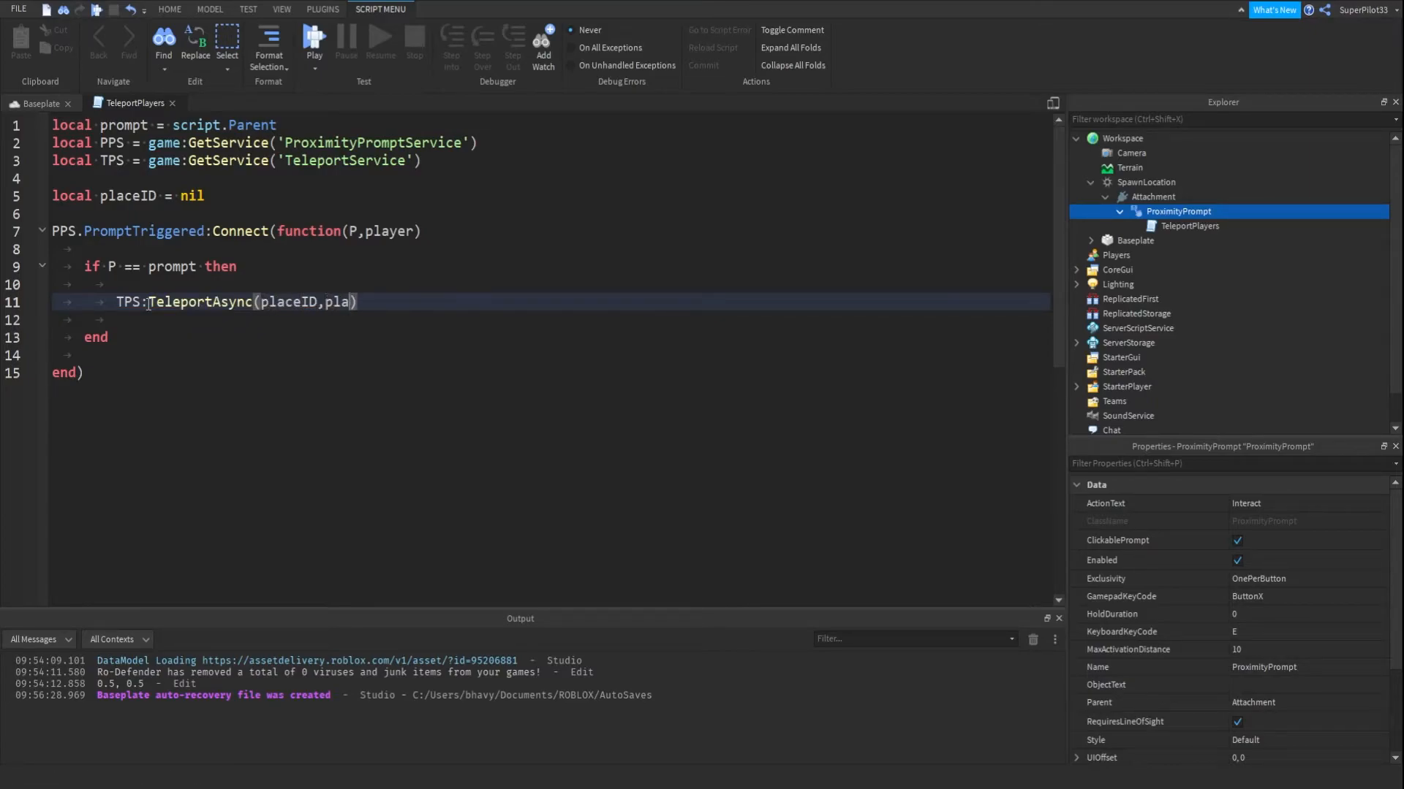
{"action": "type", "text": "yer"}
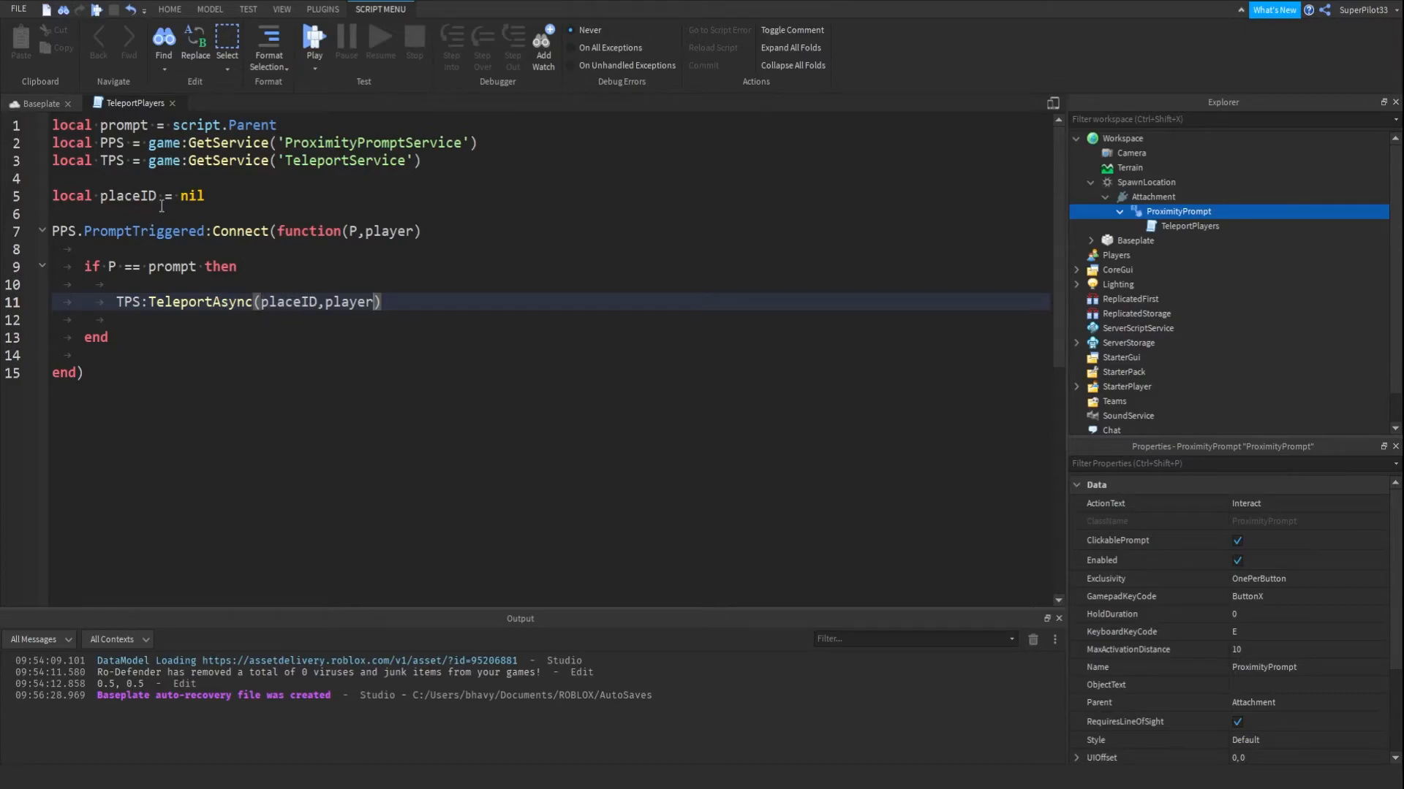
Try 354753 as the place ID, then restore placeID to nil.
{"action": "double_click", "coordinate": [191, 196]}
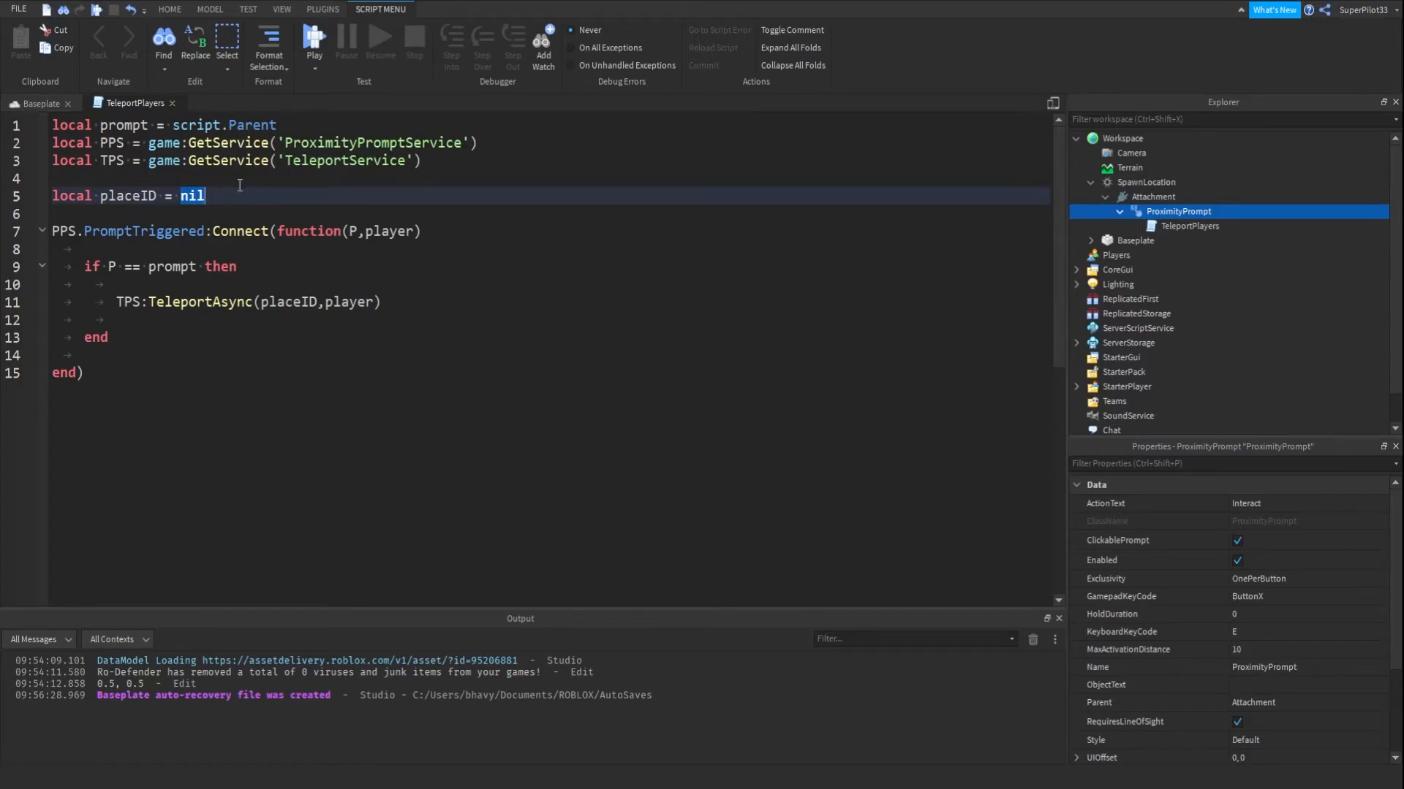
{"action": "type", "text": "354753"}
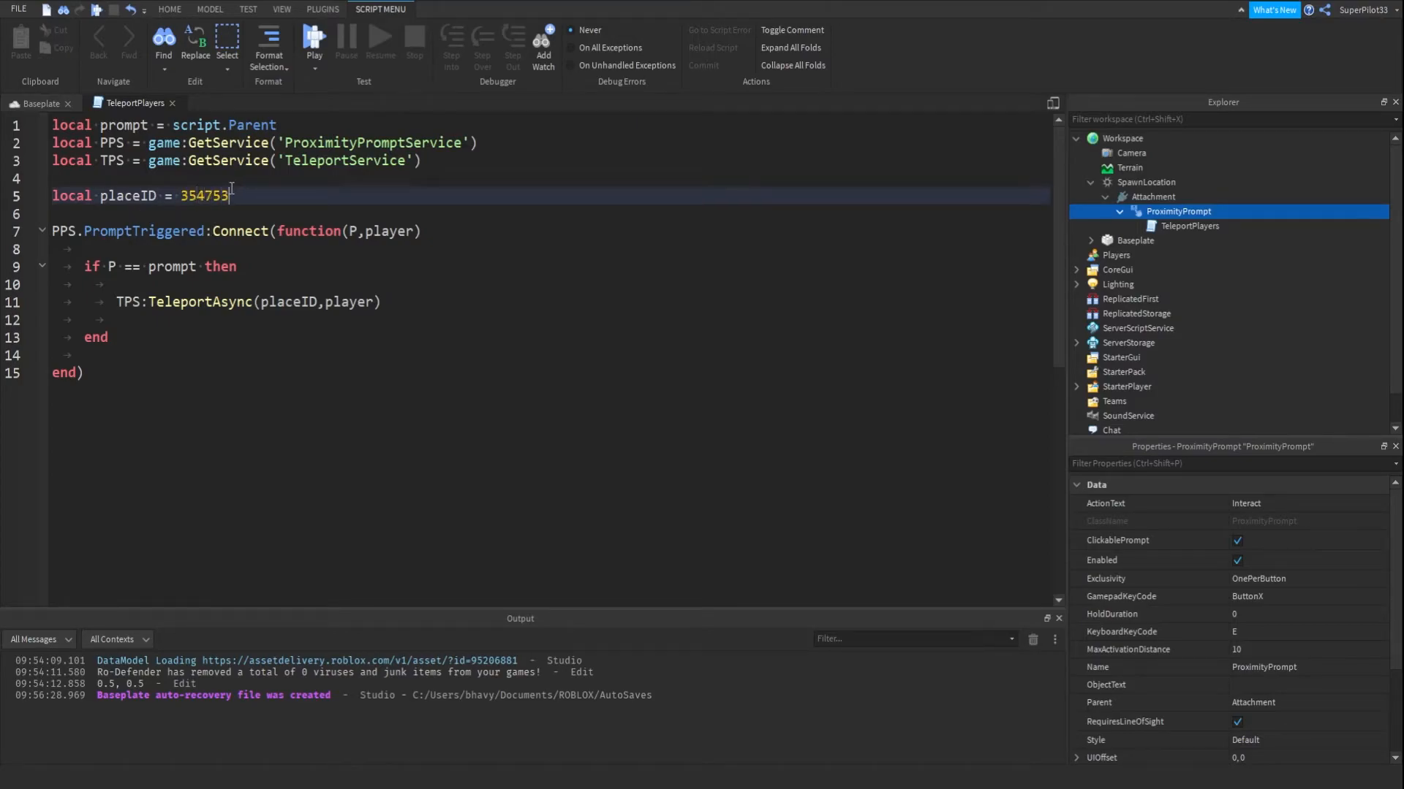
{"action": "type", "text": "n"}
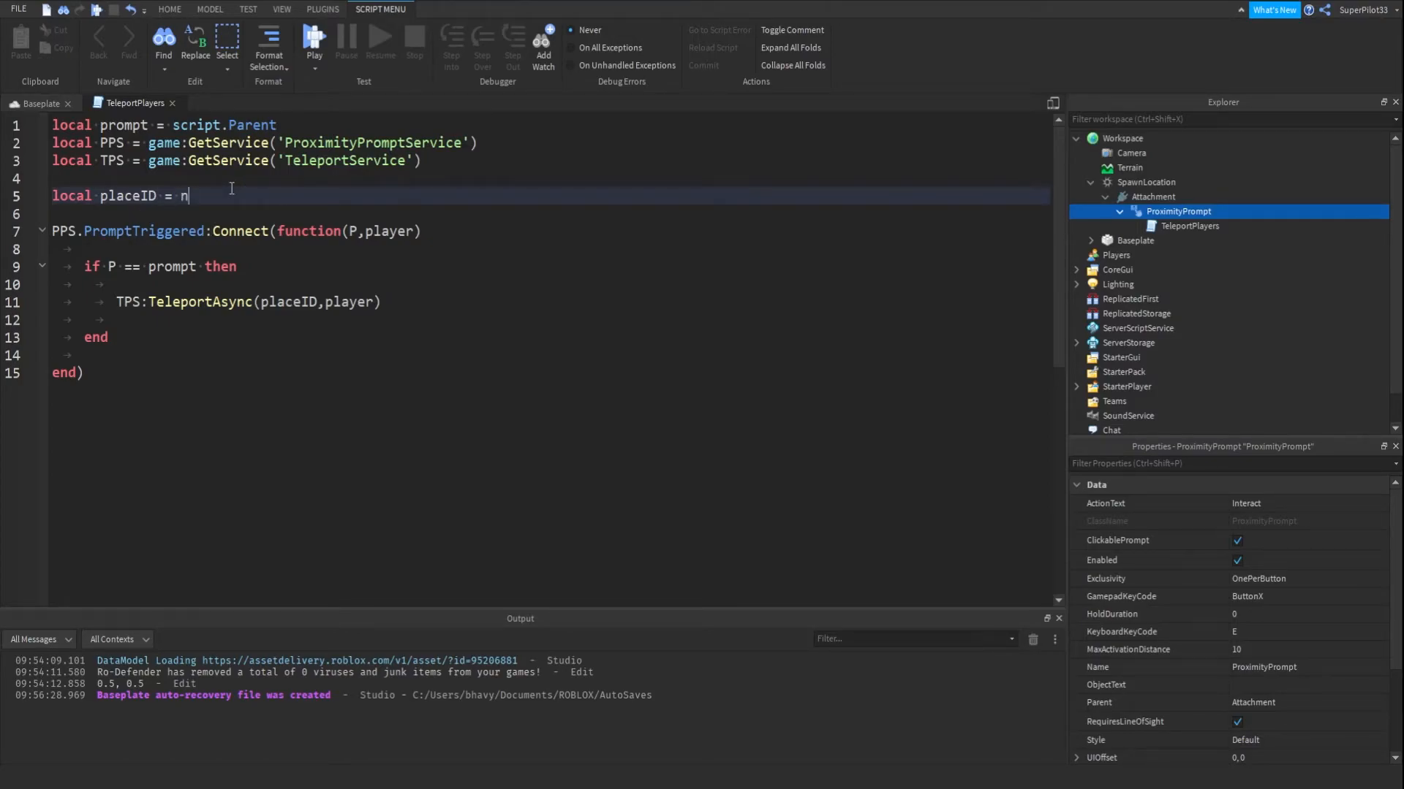
{"action": "type", "text": "il"}
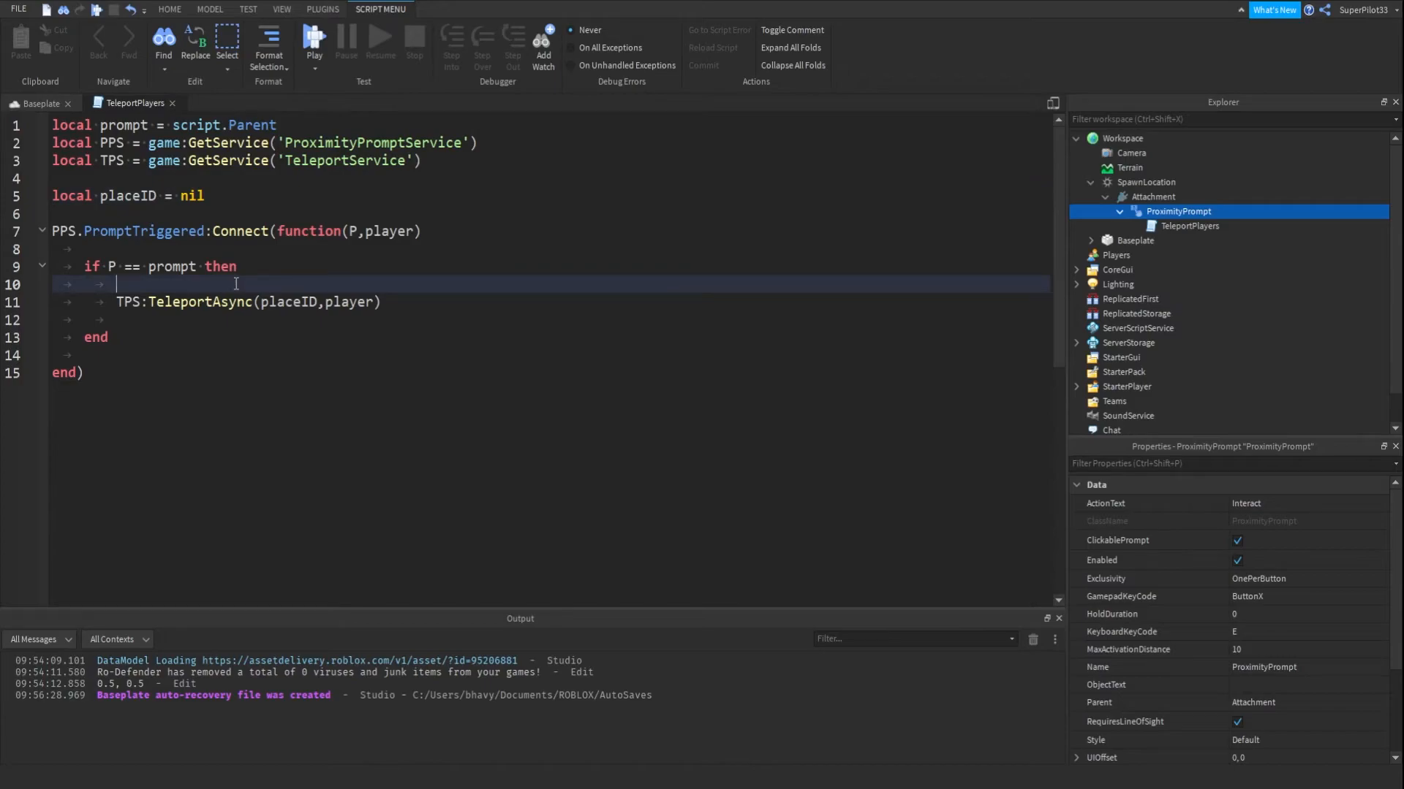
Print "teleported" before teleporting, run a playtest, and start wrapping player in a table.
{"action": "type", "text": "print(\"te\")"}
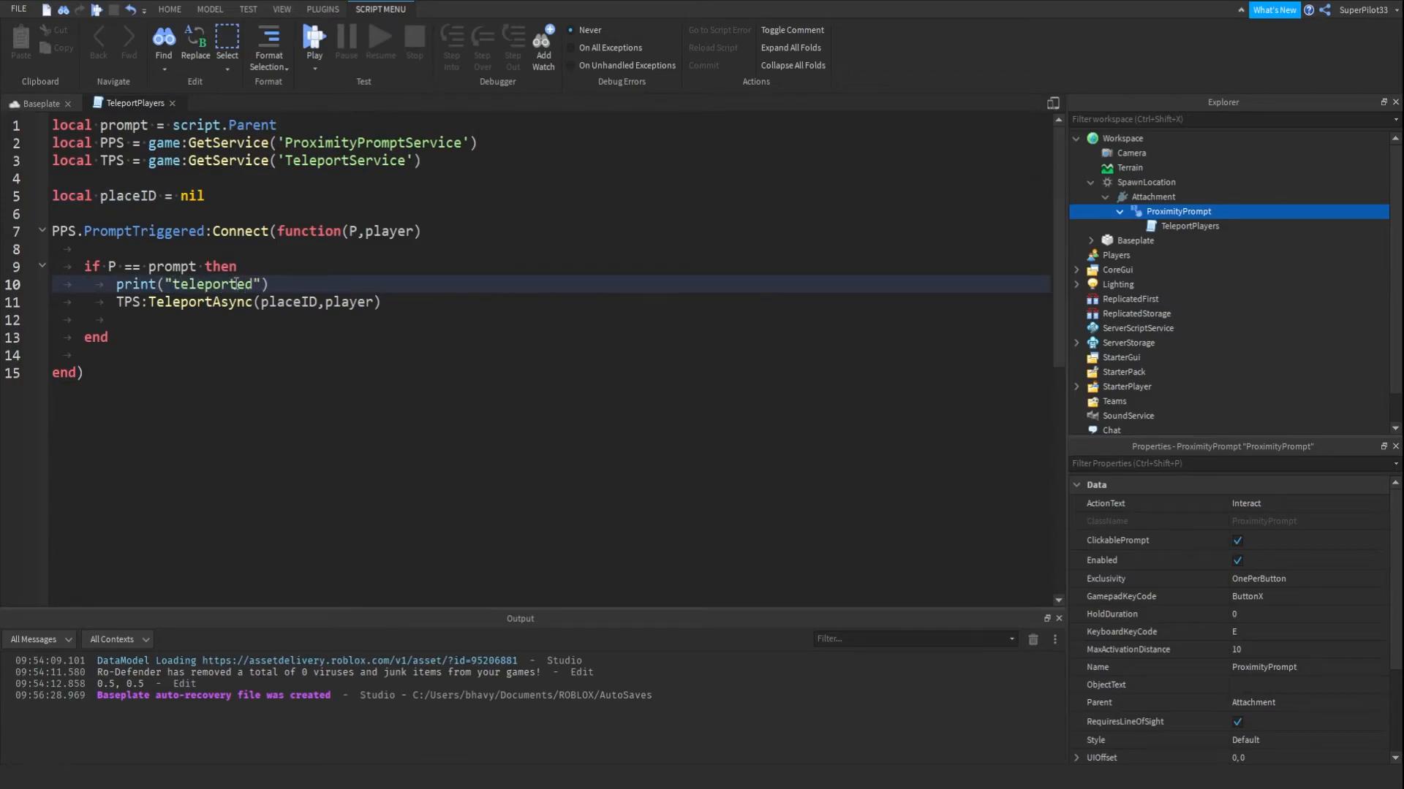
{"action": "left_click", "coordinate": [28, 104]}
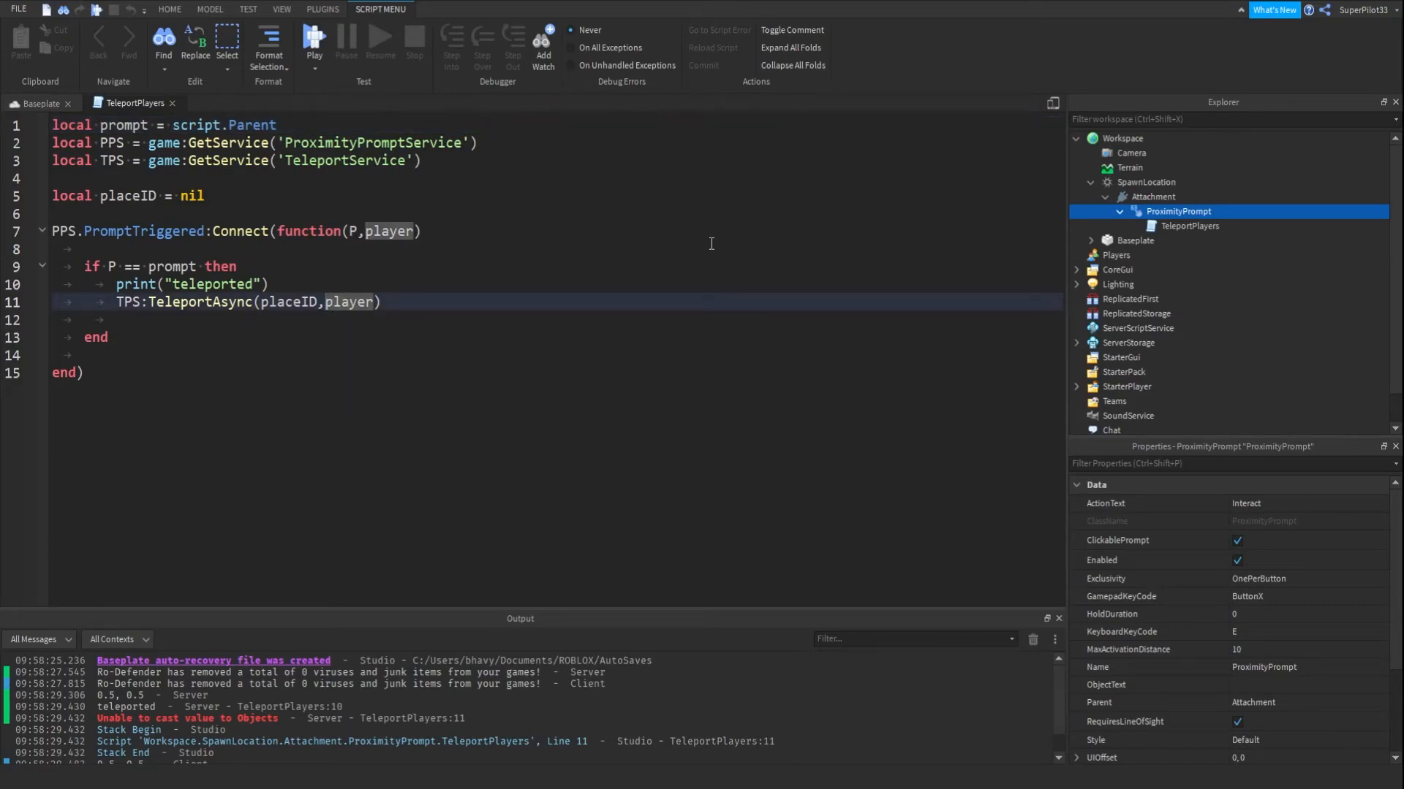
{"action": "type", "text": "{"}
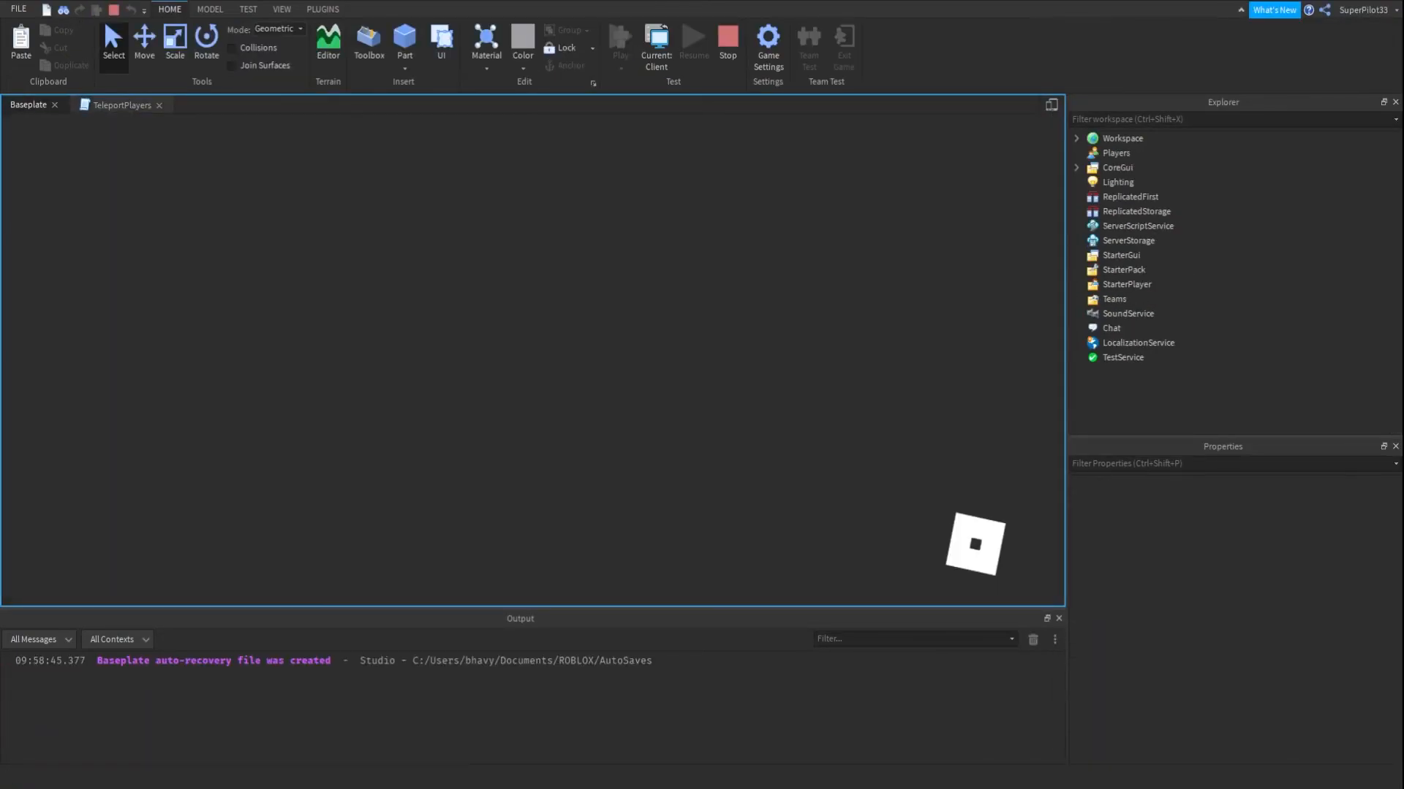
Switch between script tabs during the retest to see the 'Argument 1 missing or nil' error.
{"action": "left_click", "coordinate": [619, 40]}
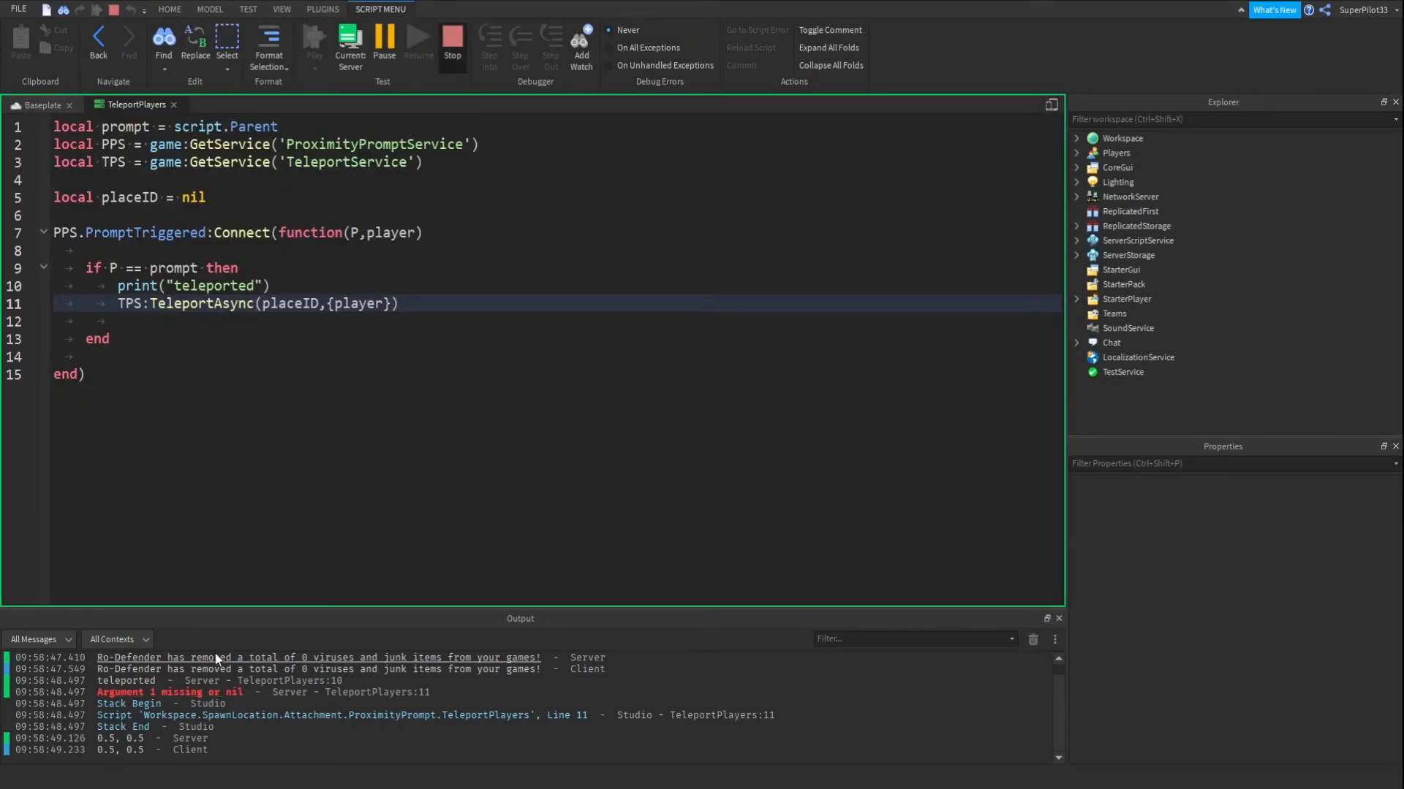
{"action": "left_click", "coordinate": [451, 40]}
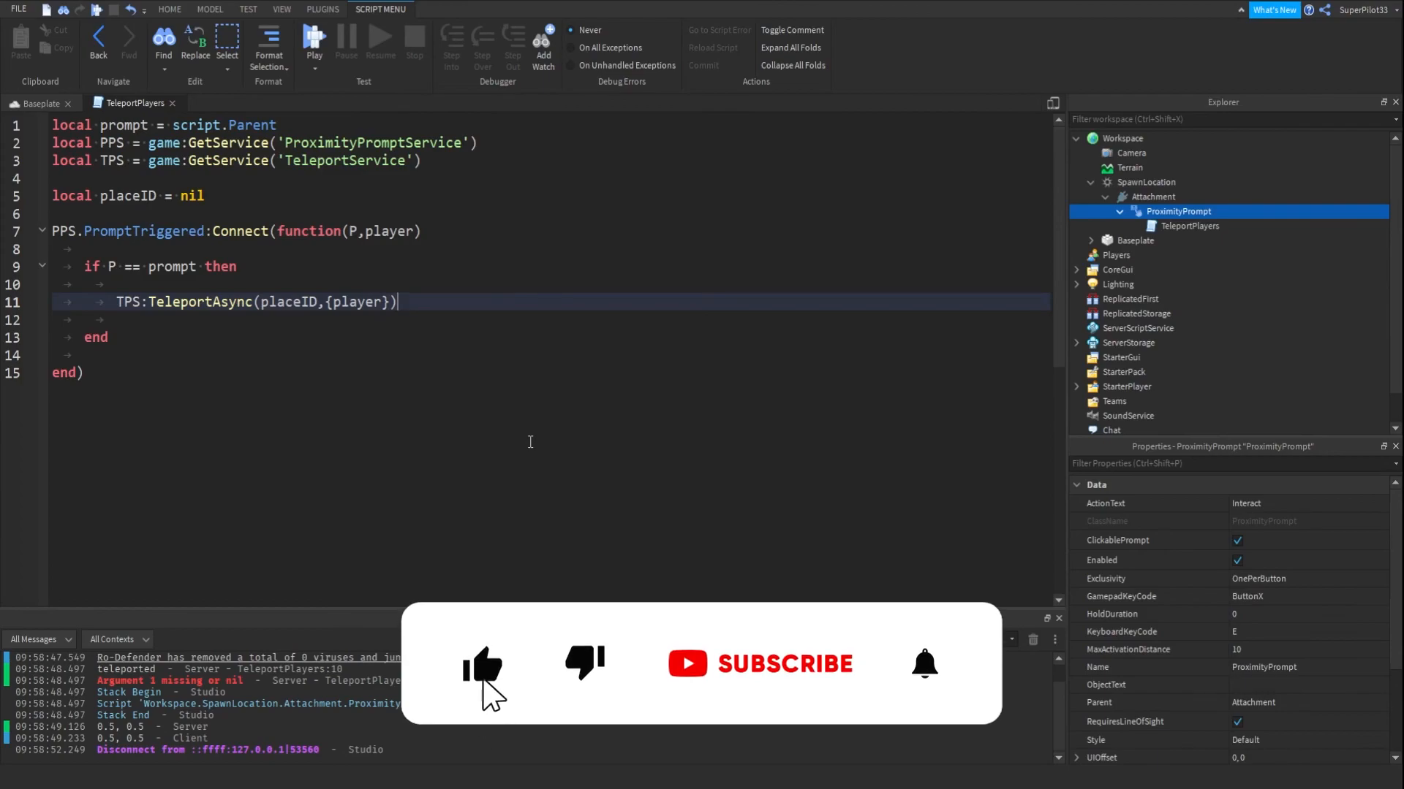
{"action": "left_click", "coordinate": [774, 663]}
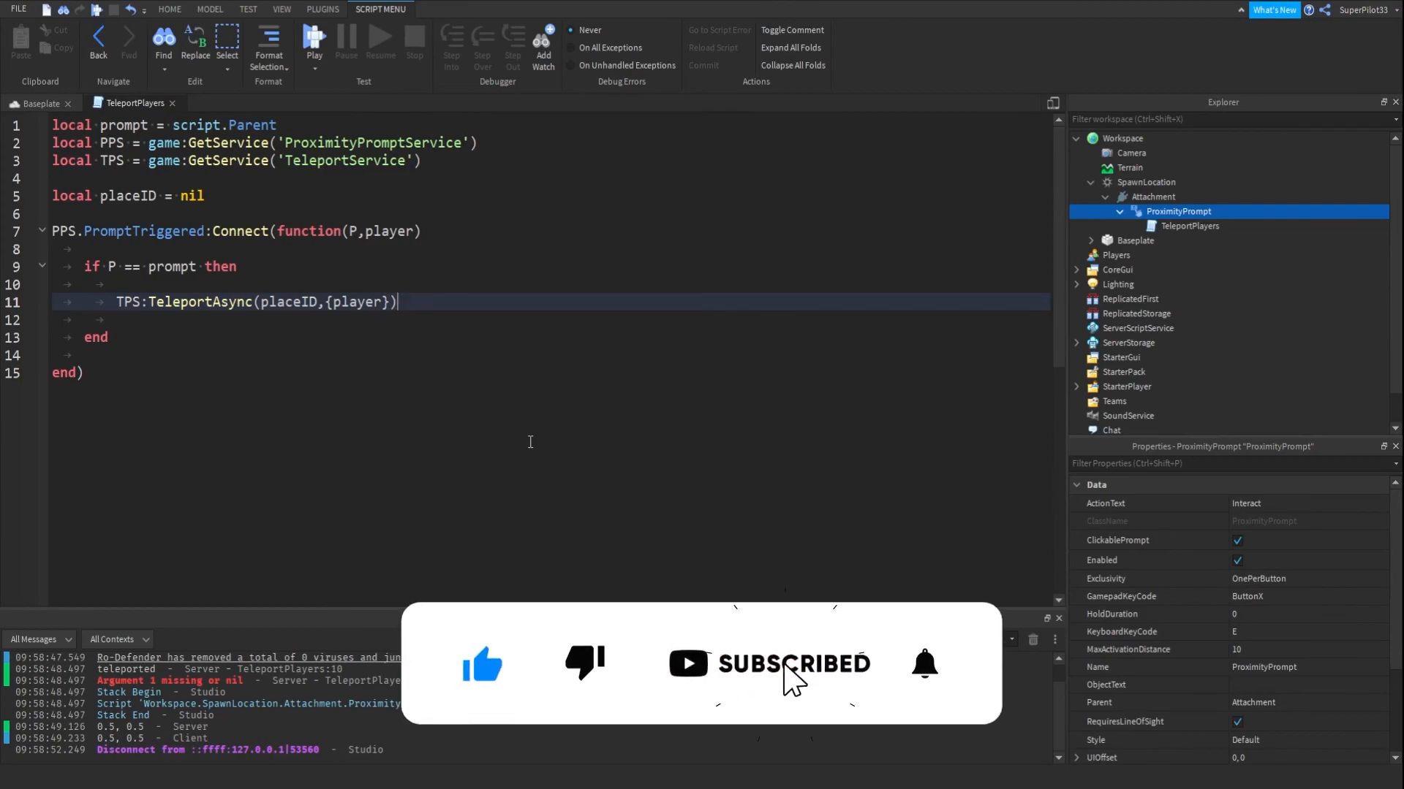